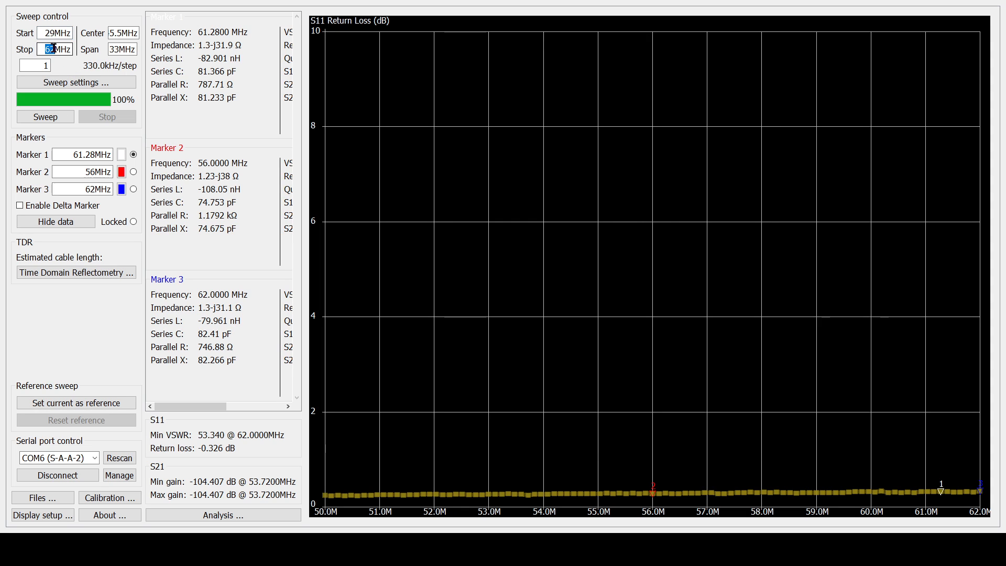
Step: Set the stop frequency to 30 MHz and sweep S11 return loss over 29–30 MHz
type("30MHz")
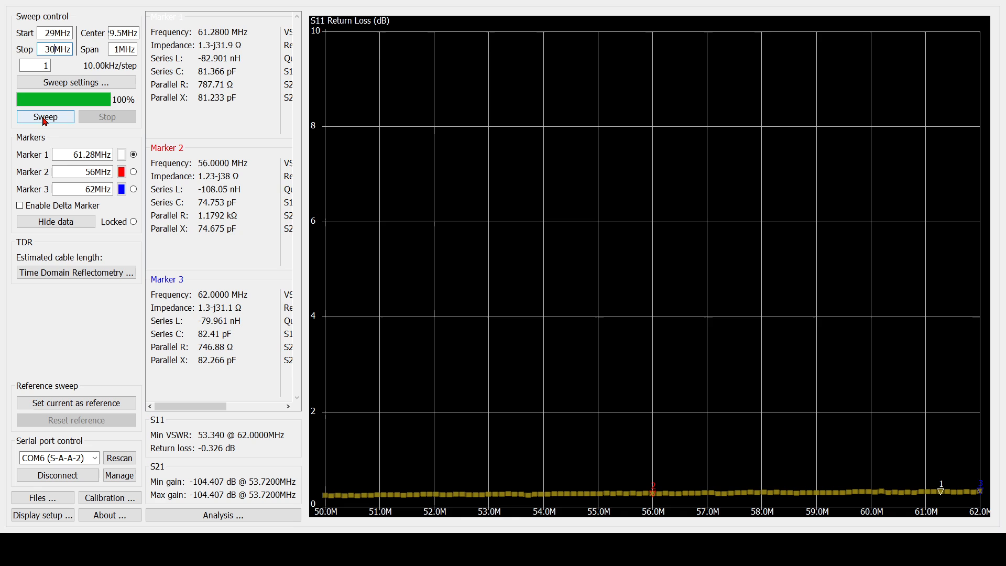
left_click(45, 116)
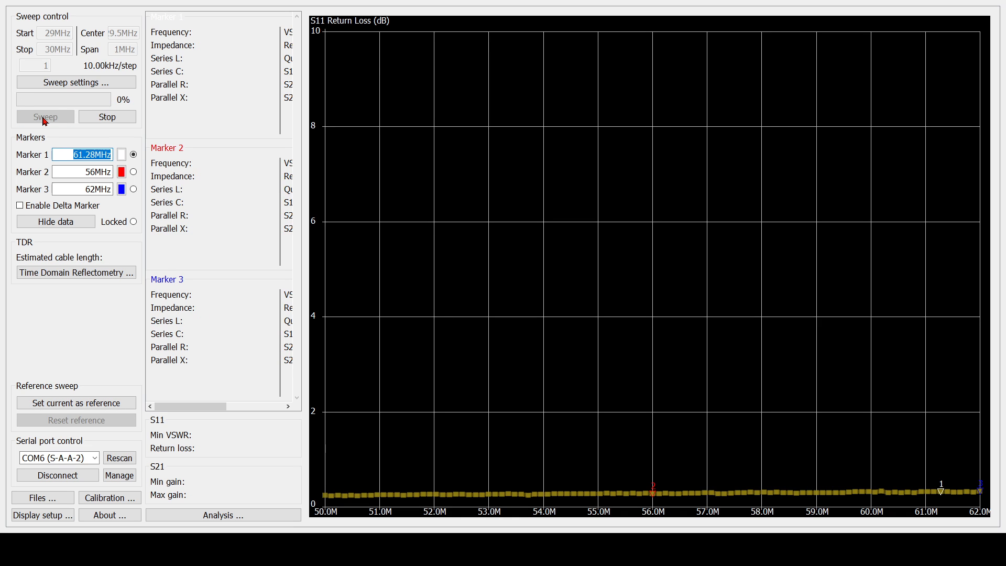
left_click(46, 116)
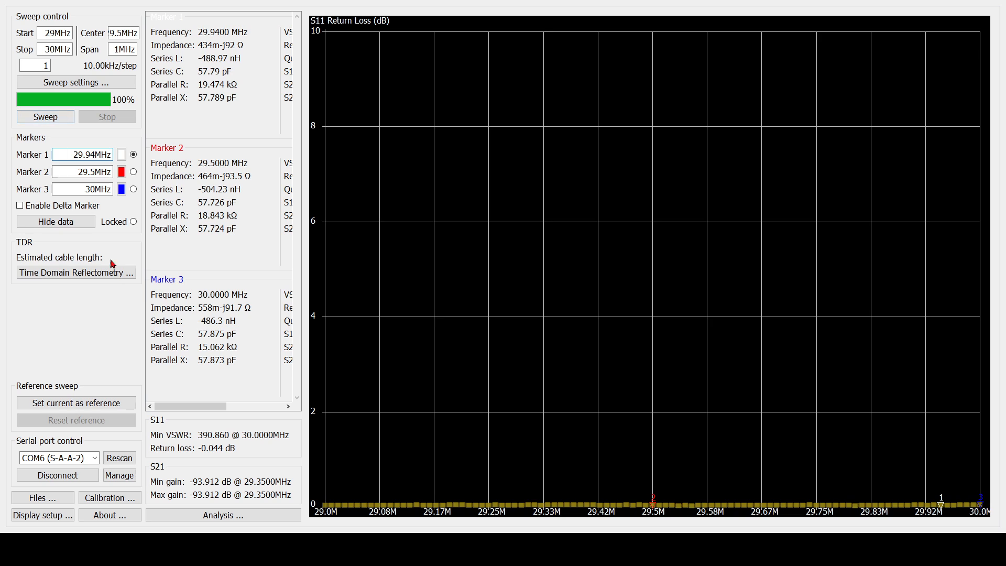
mouse_move(193, 460)
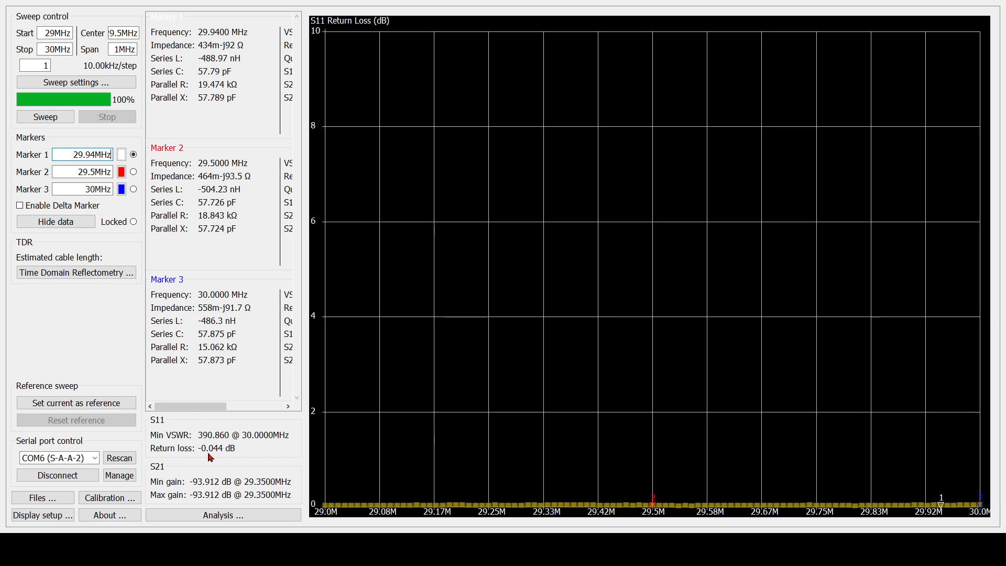
mouse_move(219, 455)
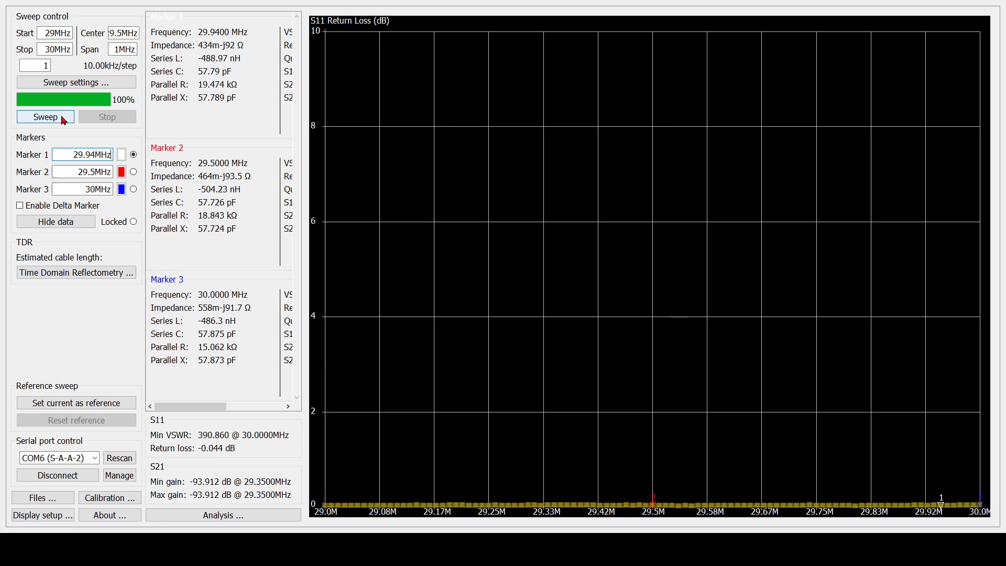
Step: Rerun the 29–30 MHz sweep to refresh the three marker readings
left_click(44, 117)
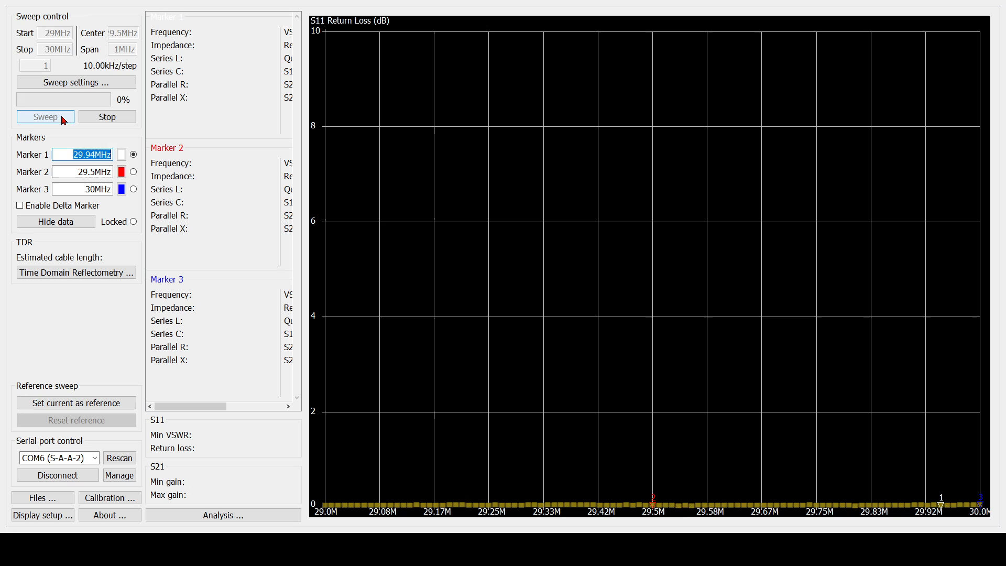
left_click(45, 117)
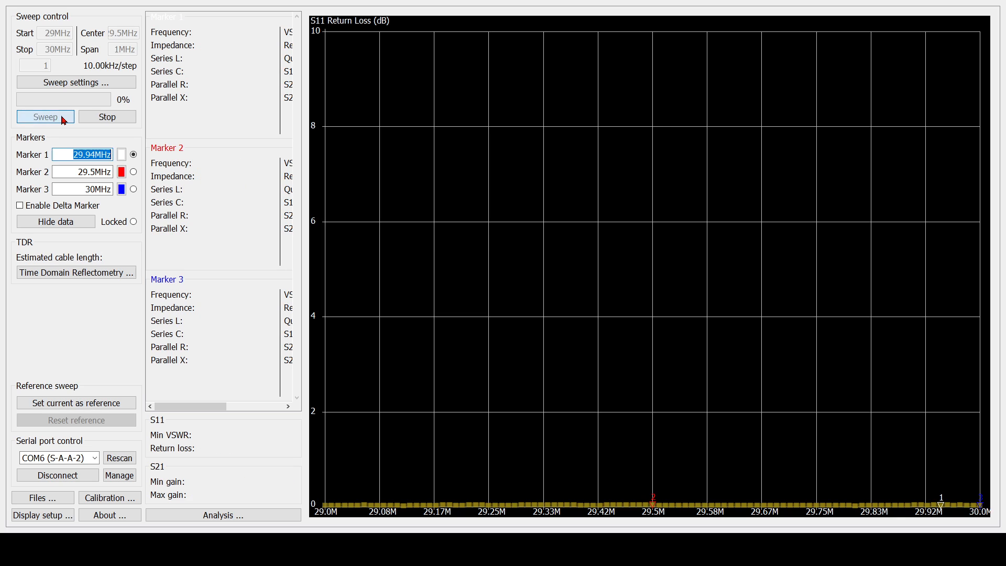
left_click(45, 116)
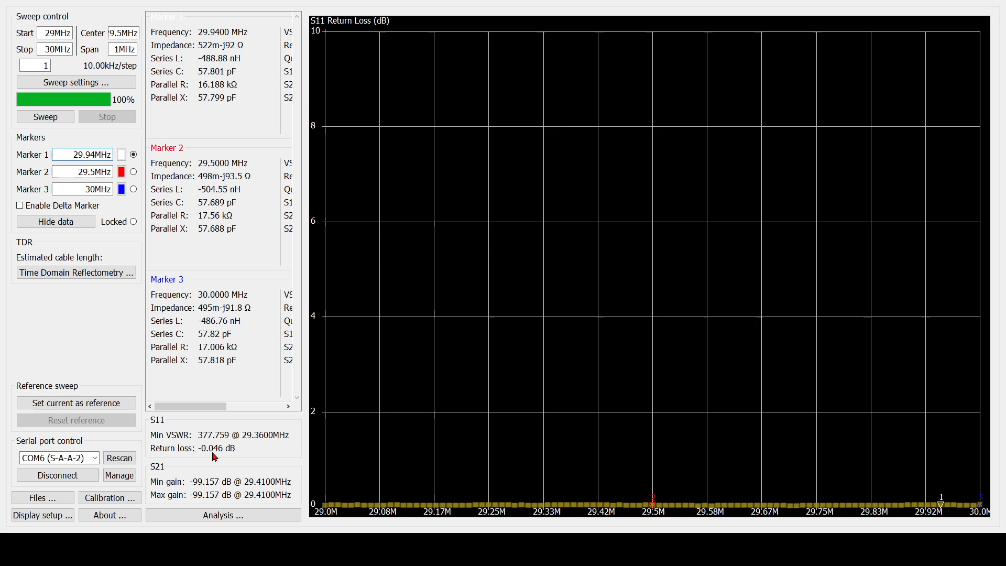
mouse_move(208, 434)
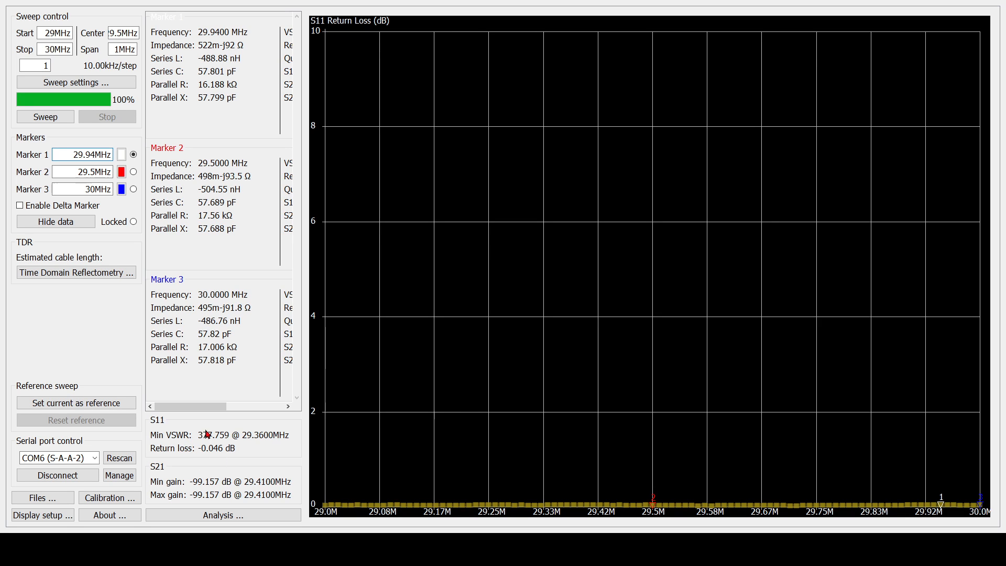
mouse_move(164, 272)
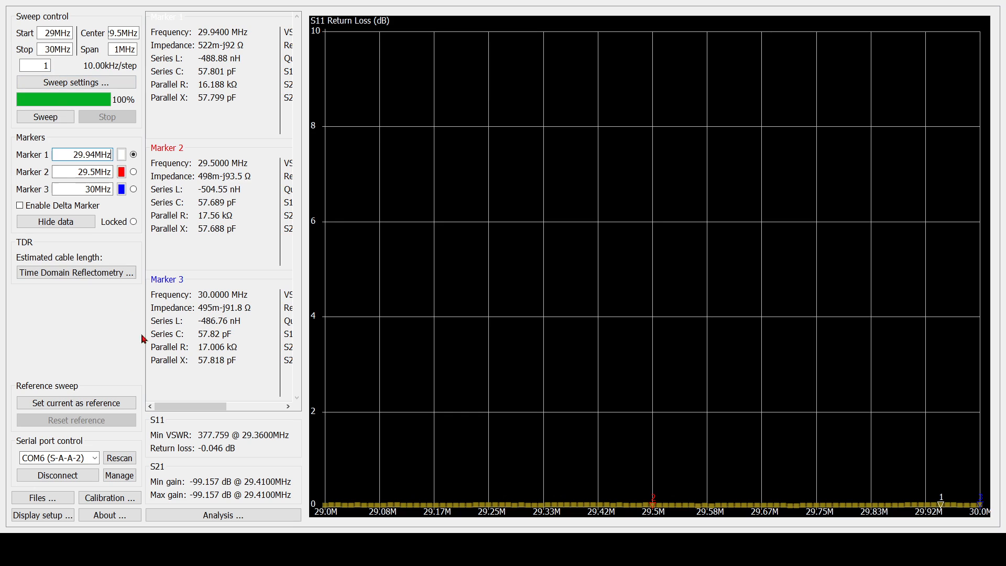
mouse_move(168, 388)
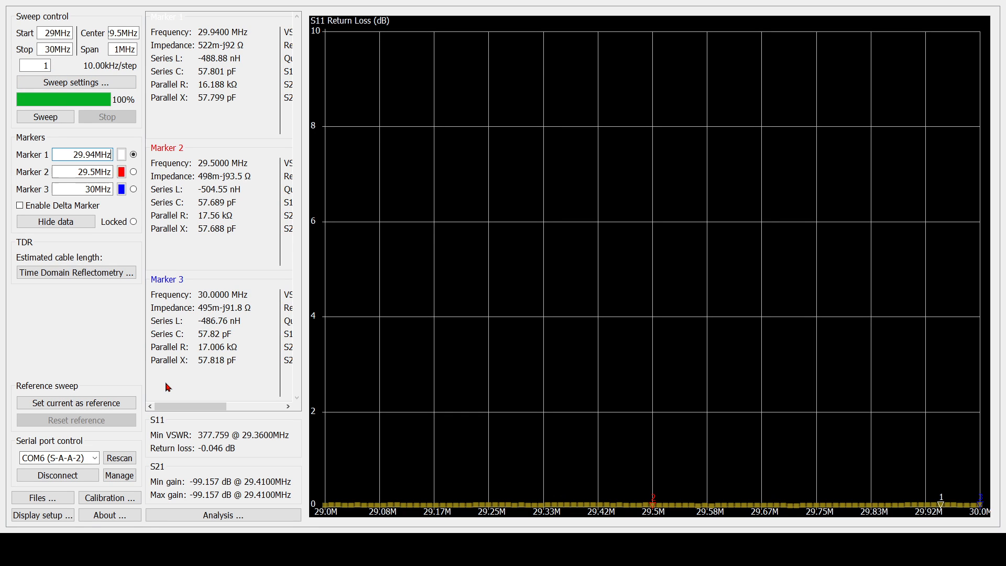
mouse_move(126, 322)
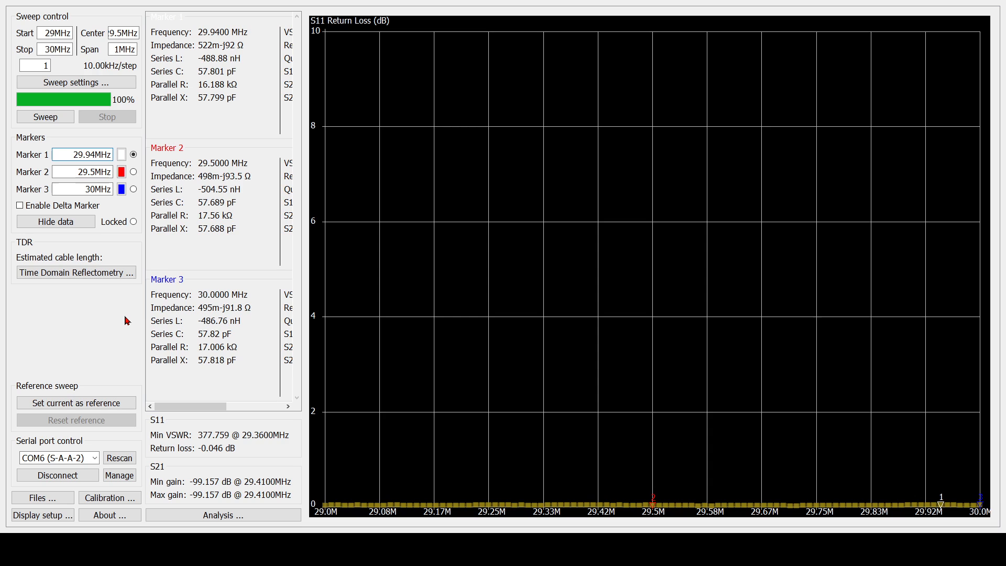
Step: Let the repeated 29–30 MHz sweep finish showing return loss -0.046 dB
left_click(84, 154)
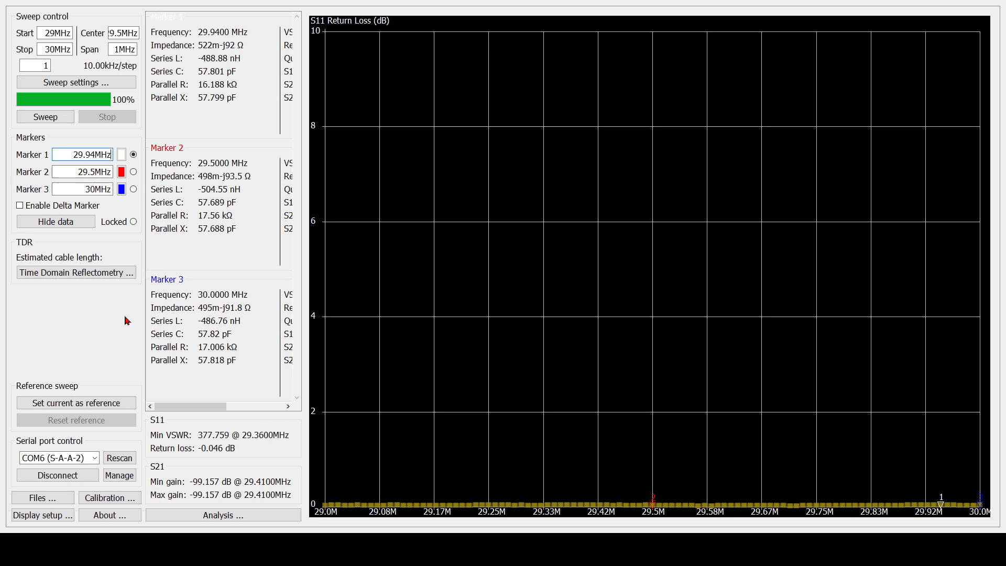
mouse_move(129, 308)
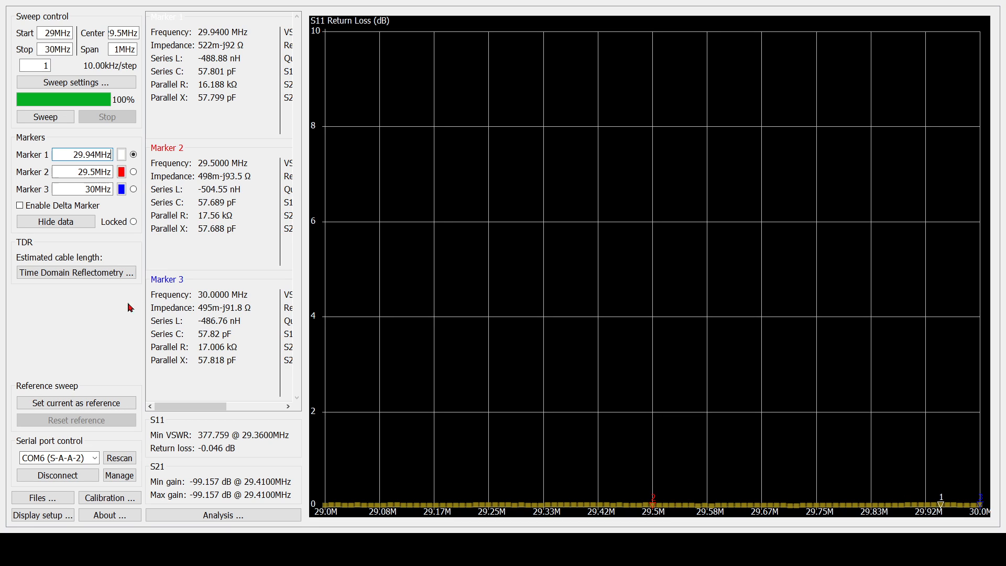
mouse_move(197, 369)
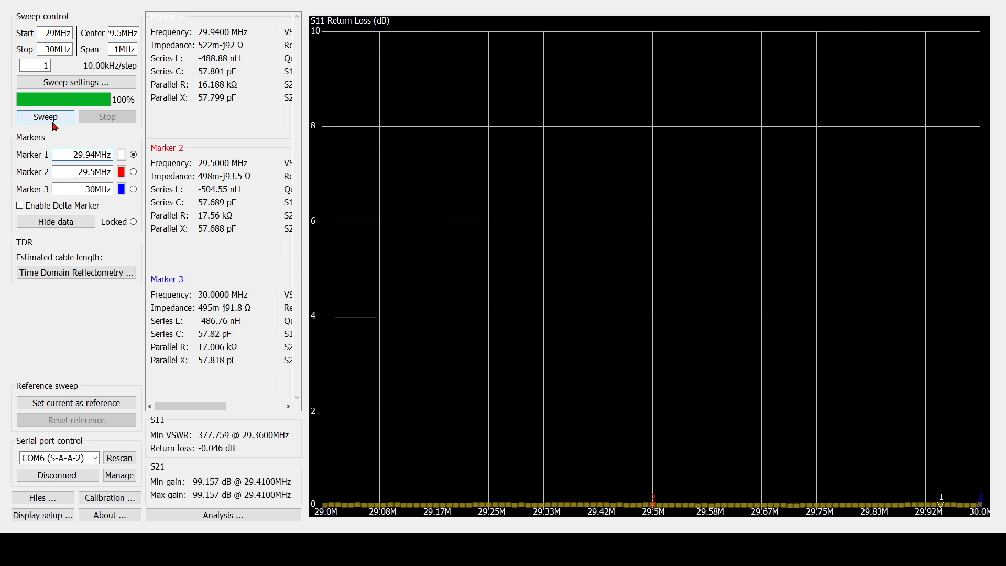
Step: Run two more 29–30 MHz sweeps, refreshing markers at 29.5, 29.94 and 30 MHz (-0.088 dB)
left_click(45, 117)
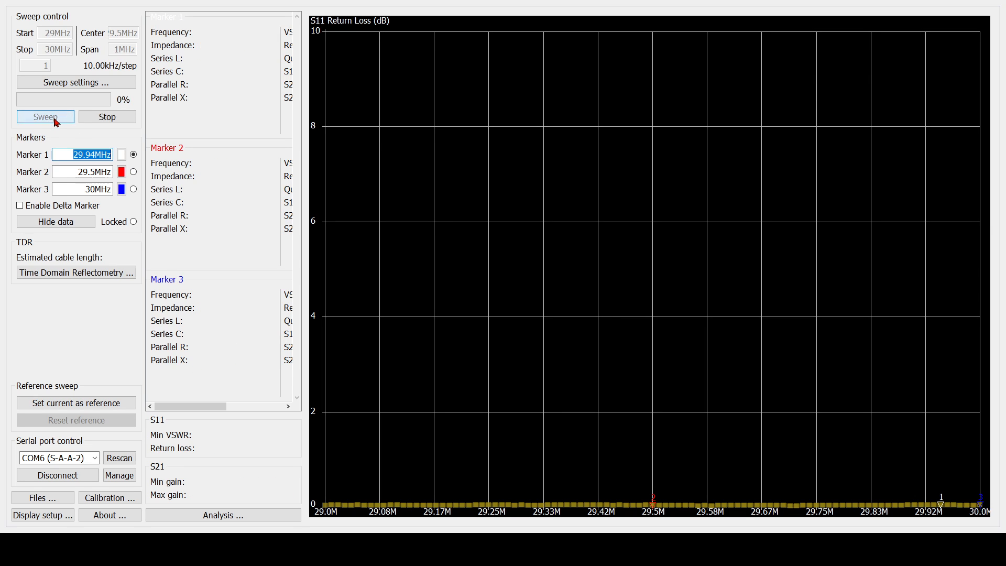
left_click(45, 116)
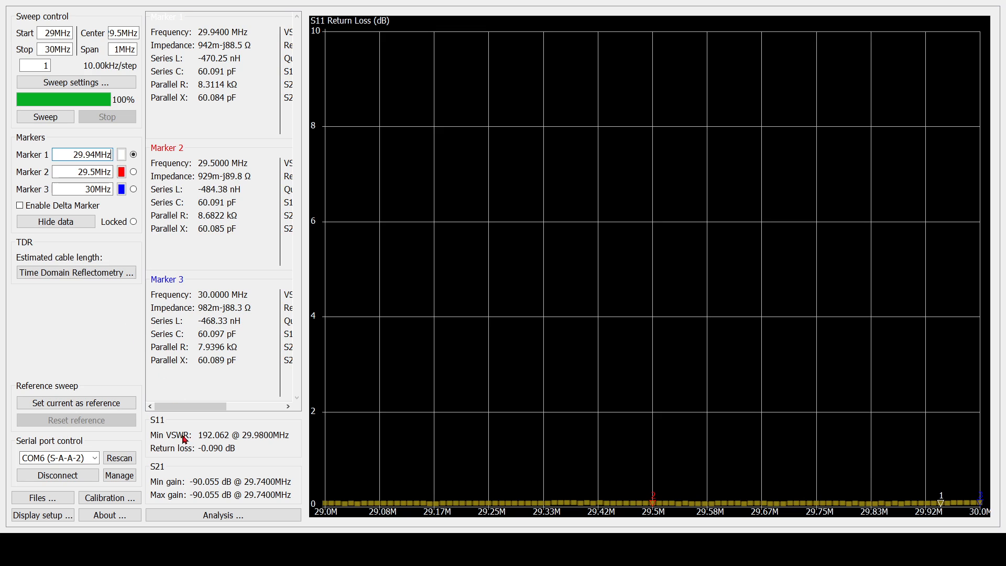
mouse_move(220, 457)
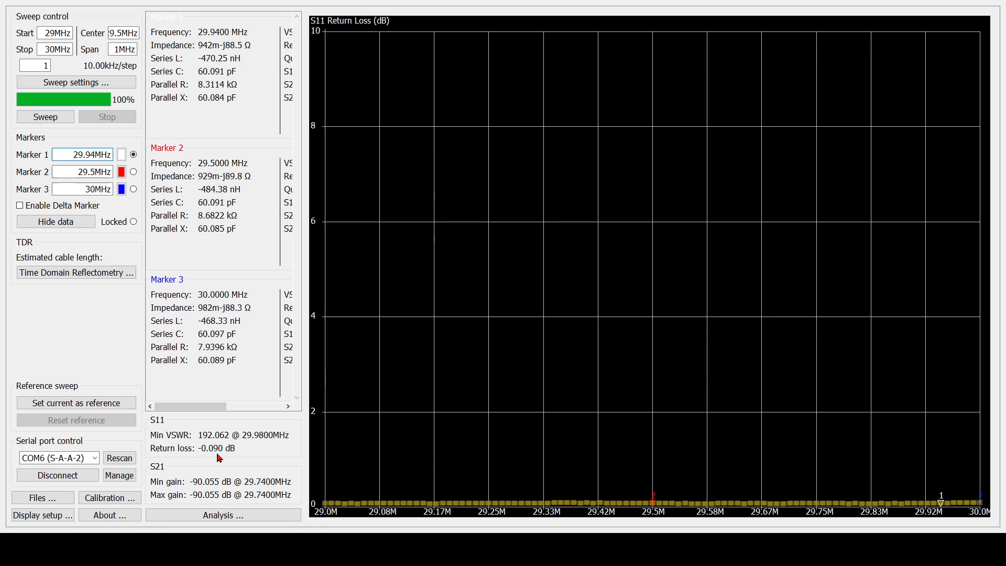
mouse_move(214, 458)
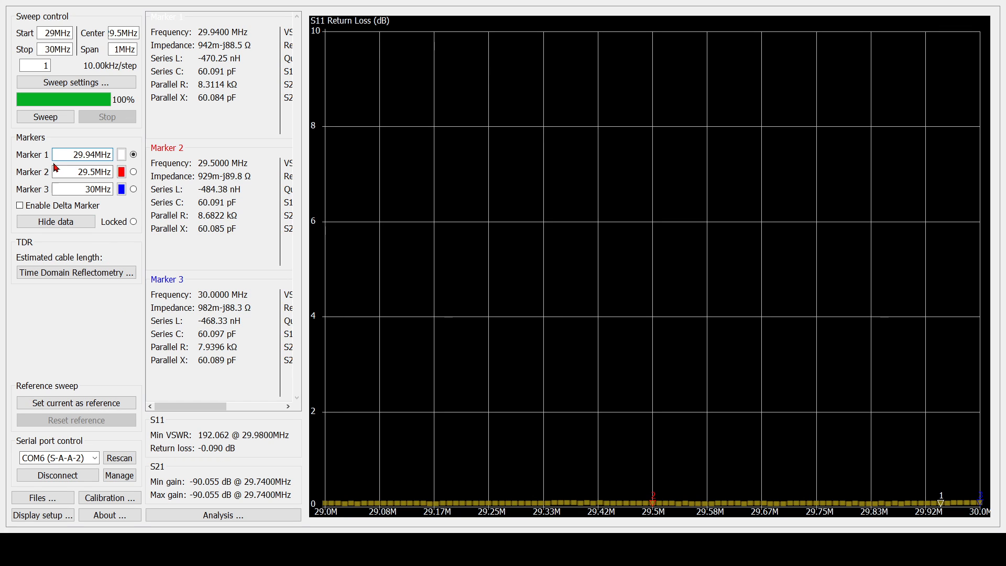
left_click(44, 116)
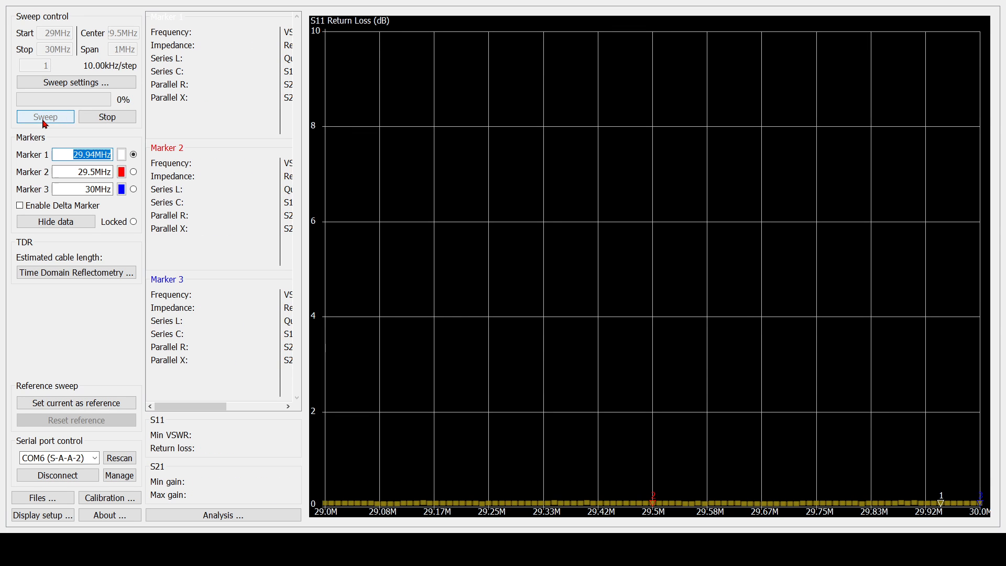
left_click(45, 116)
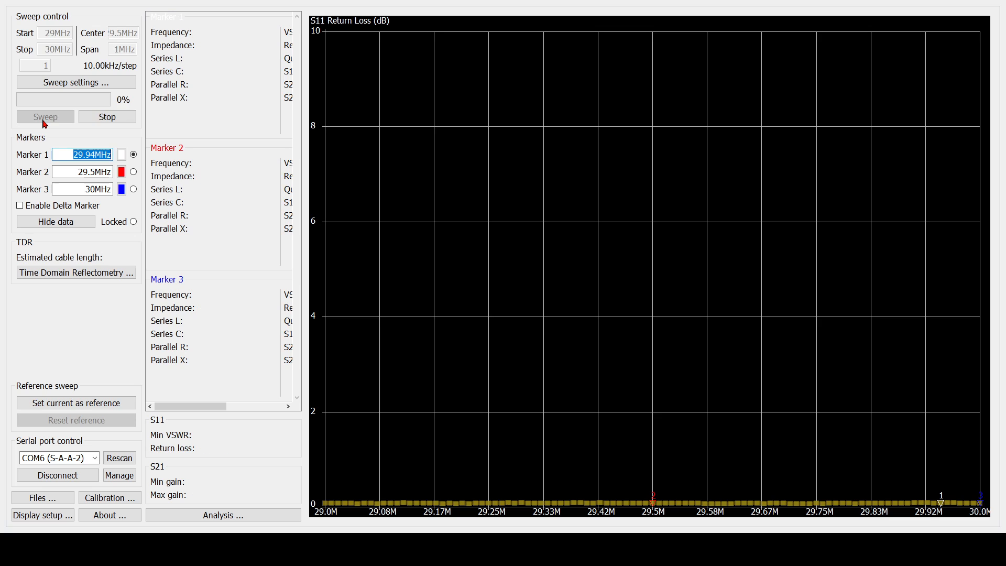
left_click(45, 117)
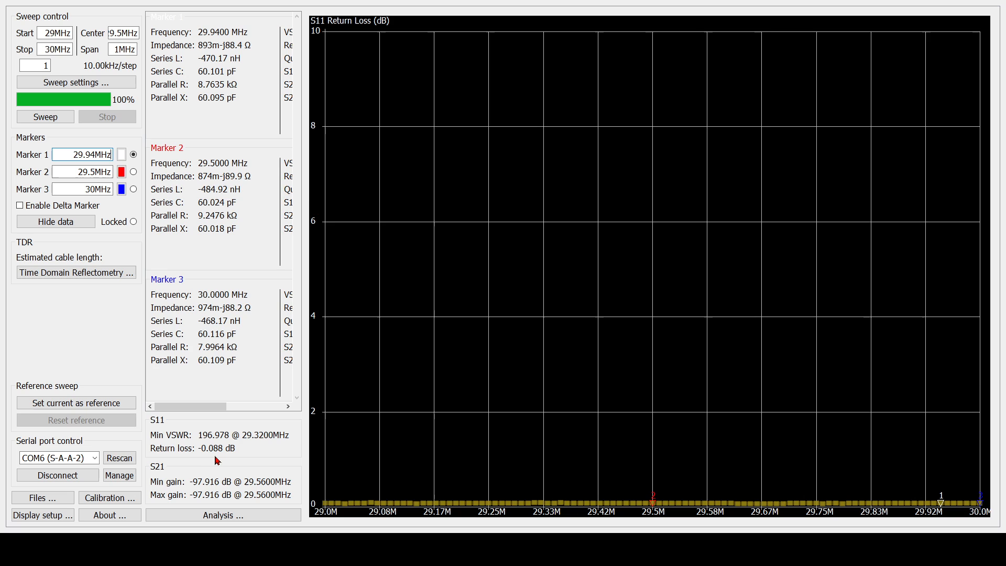
mouse_move(209, 472)
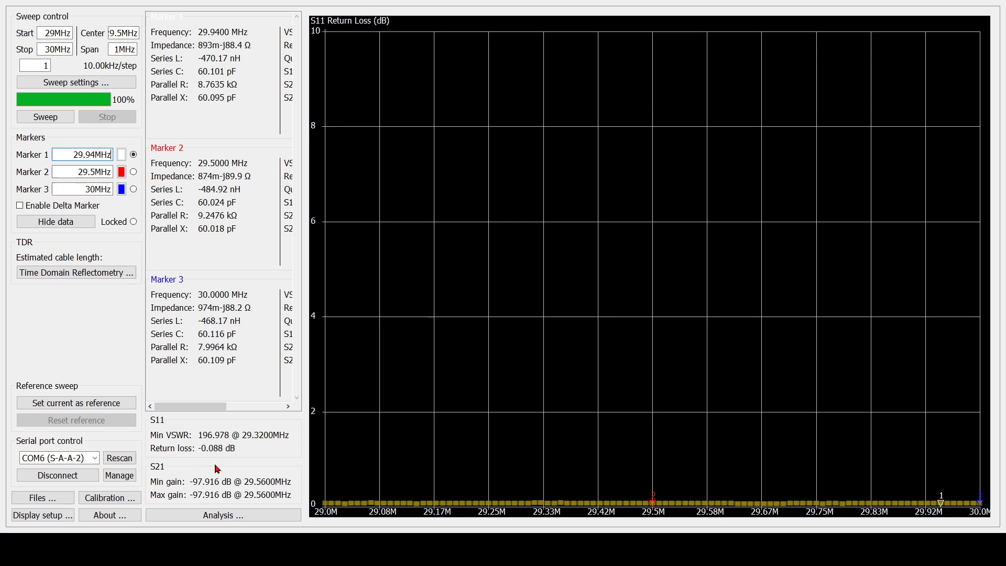
mouse_move(111, 207)
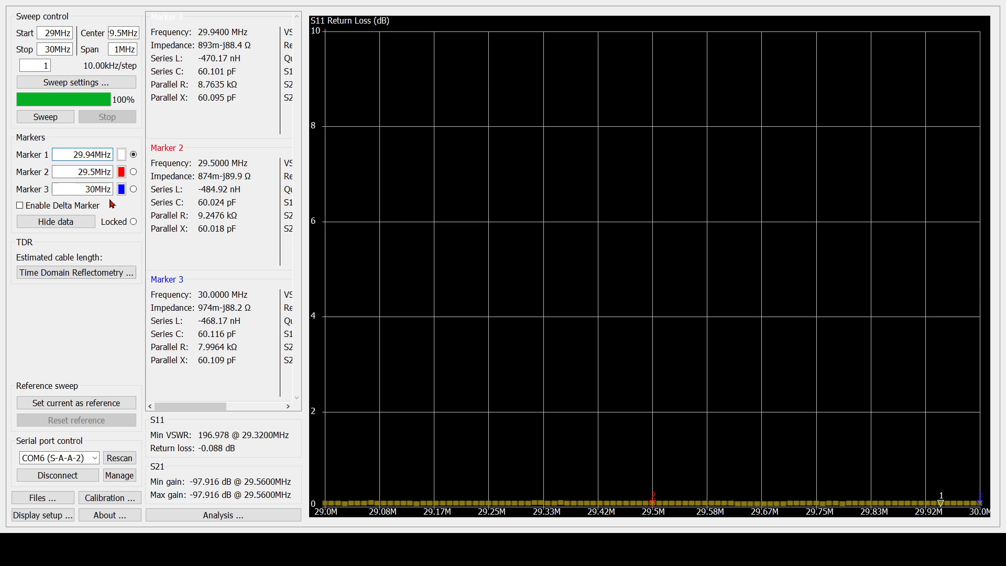
Step: Sweep 60–62 MHz so markers read 61, 61.88 and 62 MHz with about -0.374 dB return loss
left_click(48, 33)
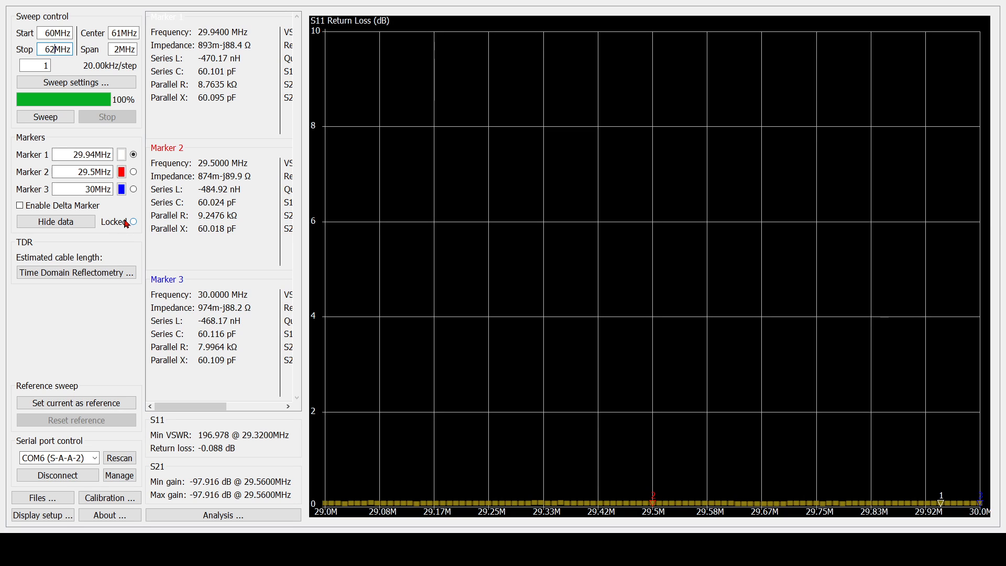
mouse_move(130, 258)
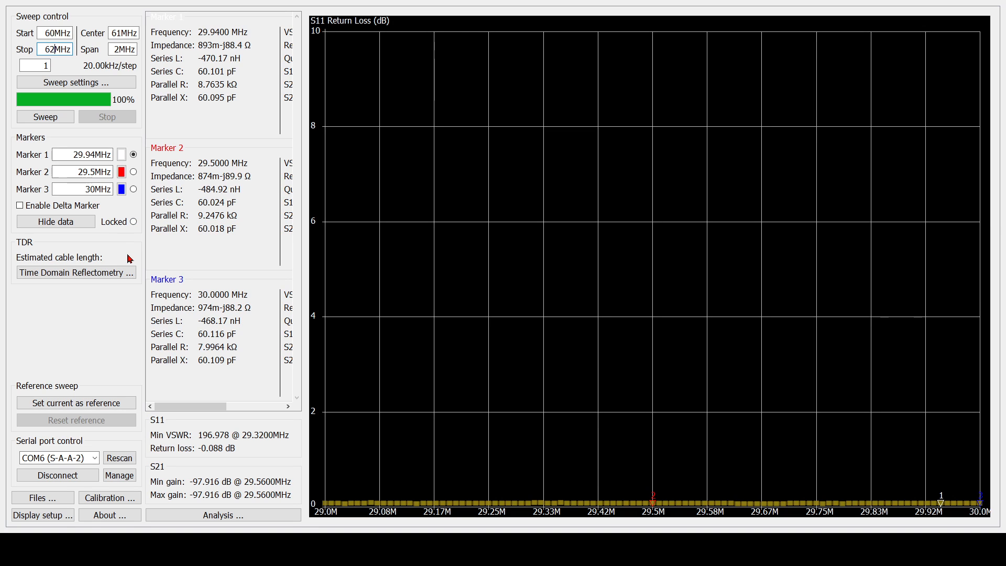
mouse_move(138, 439)
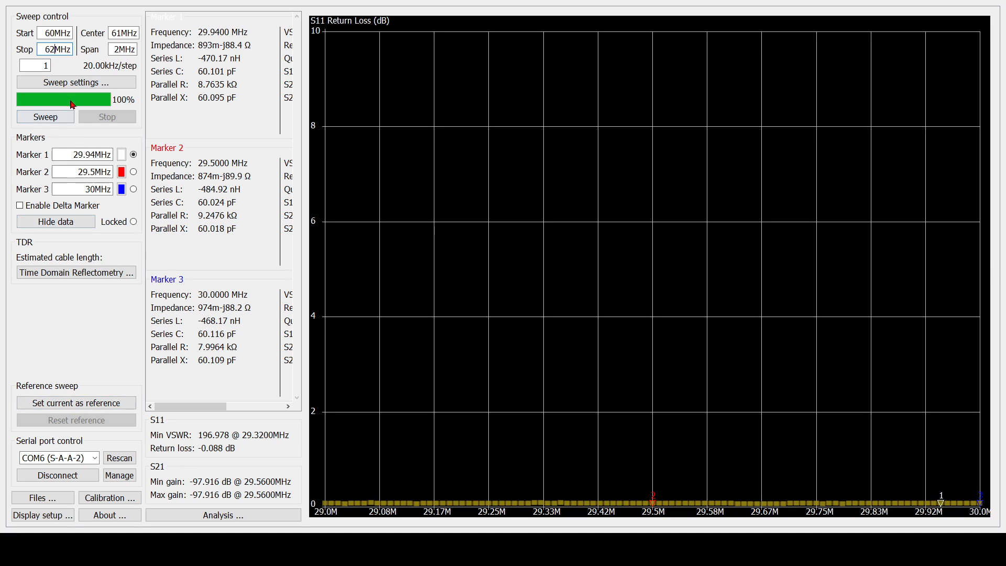
left_click(45, 116)
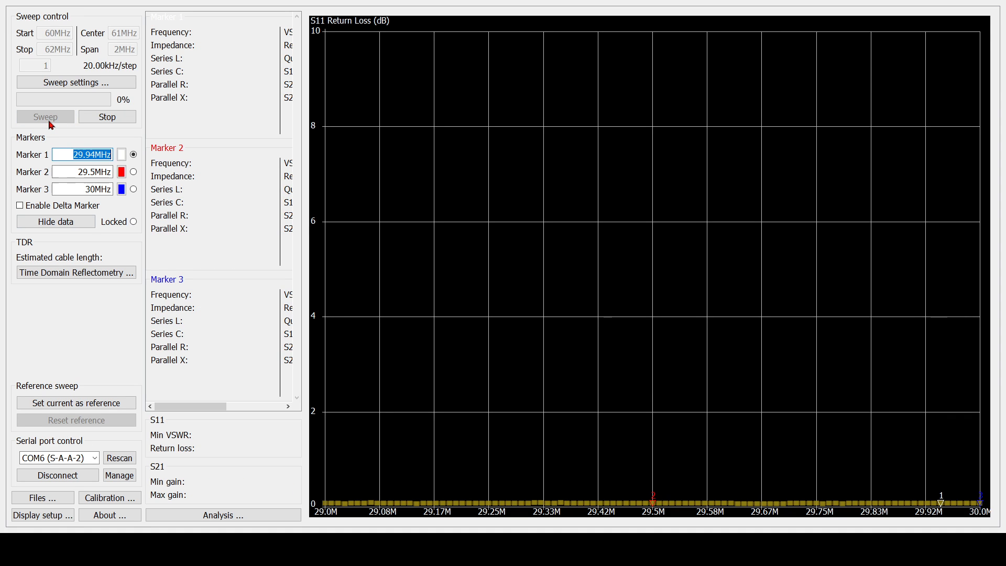
left_click(45, 116)
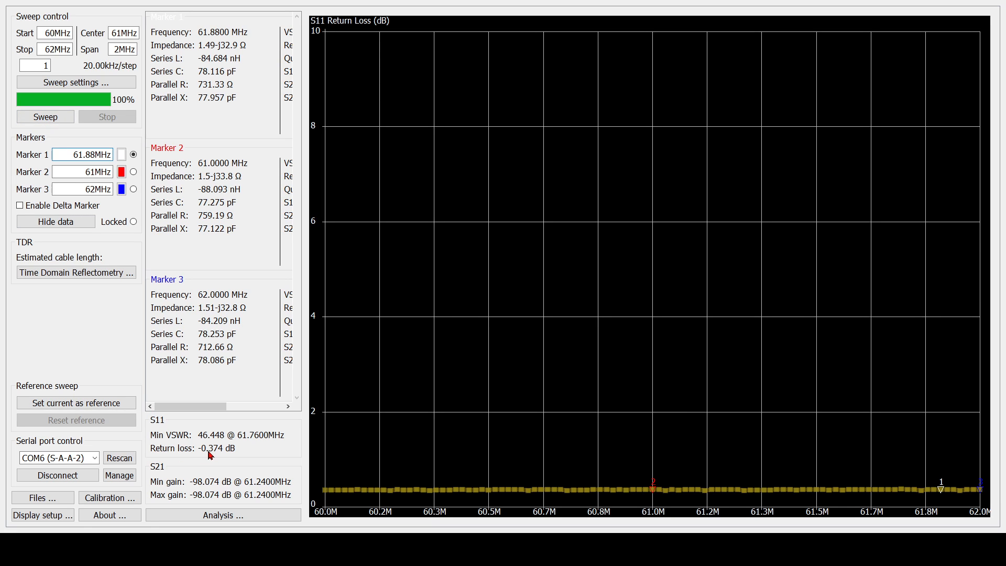
mouse_move(214, 457)
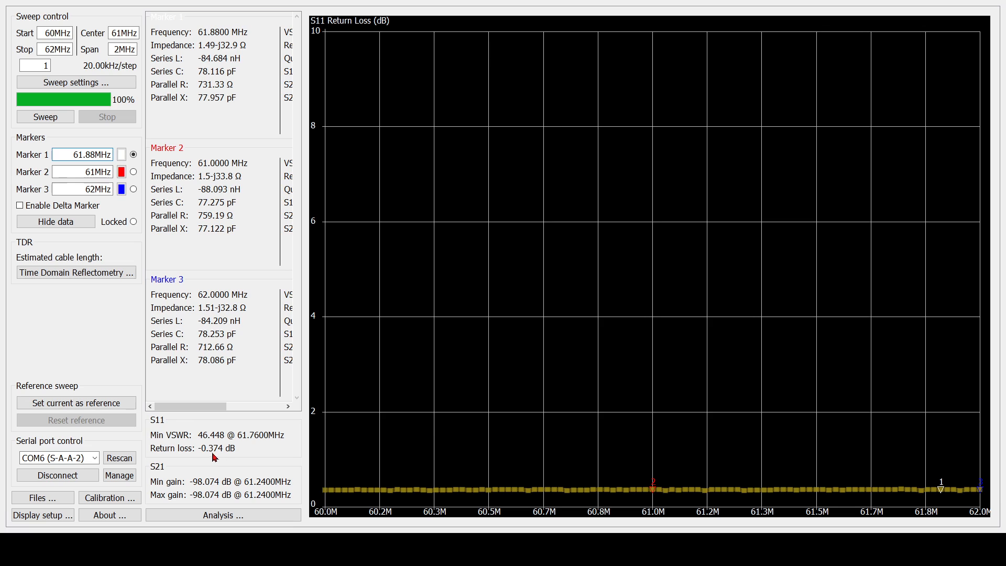
mouse_move(151, 325)
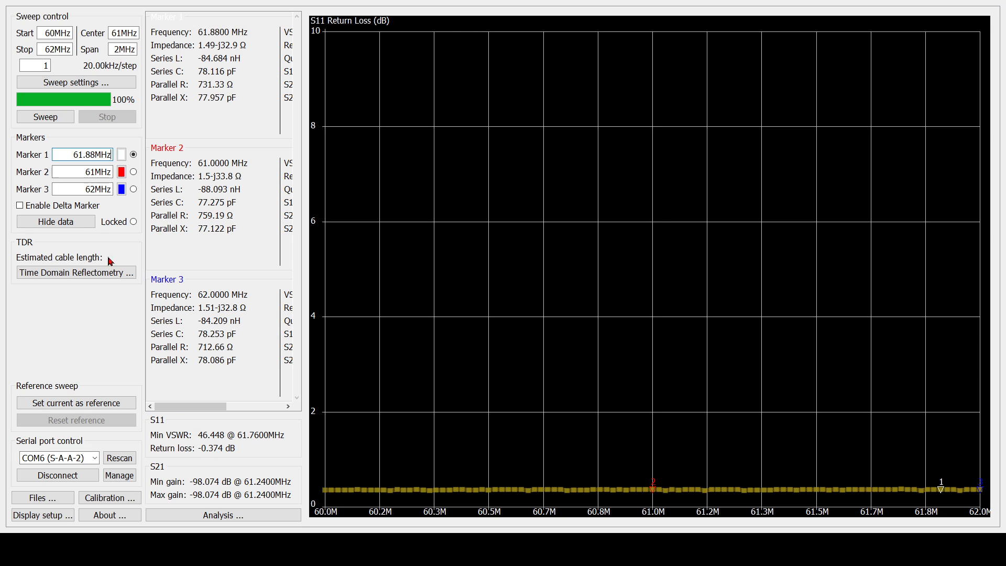
Step: Re-measure 60–62 MHz several times until return loss settles near -0.105 dB
left_click(45, 117)
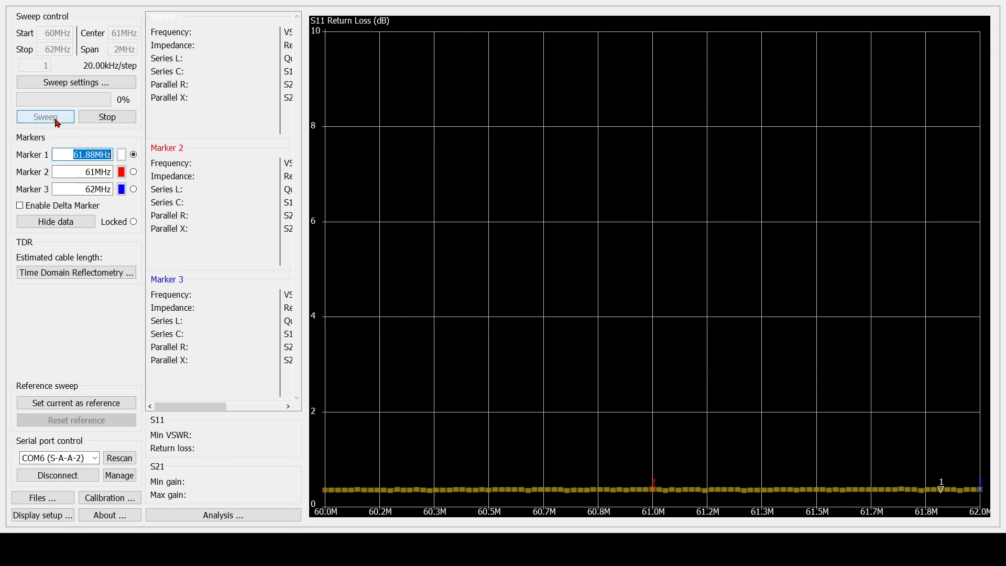
left_click(44, 116)
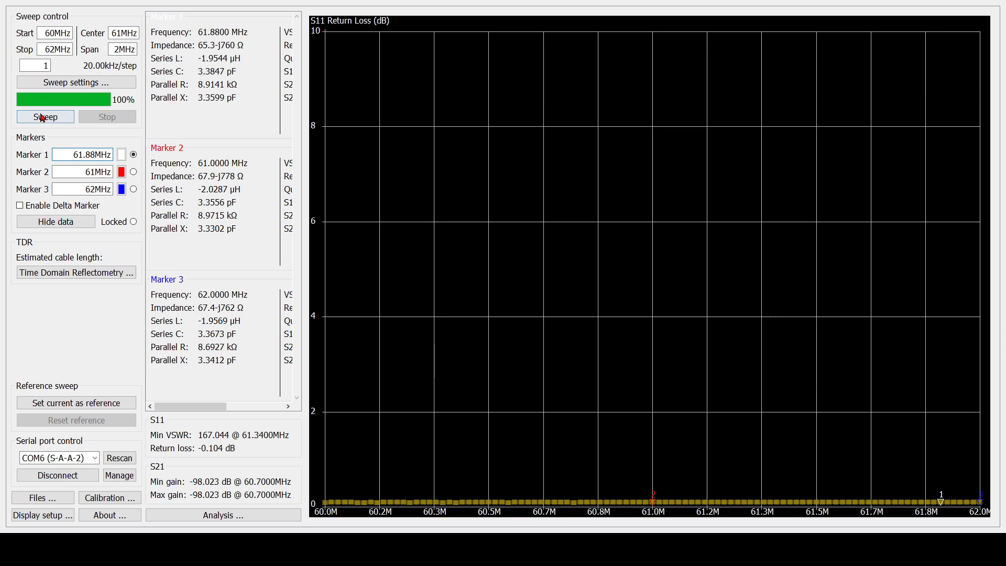
left_click(45, 117)
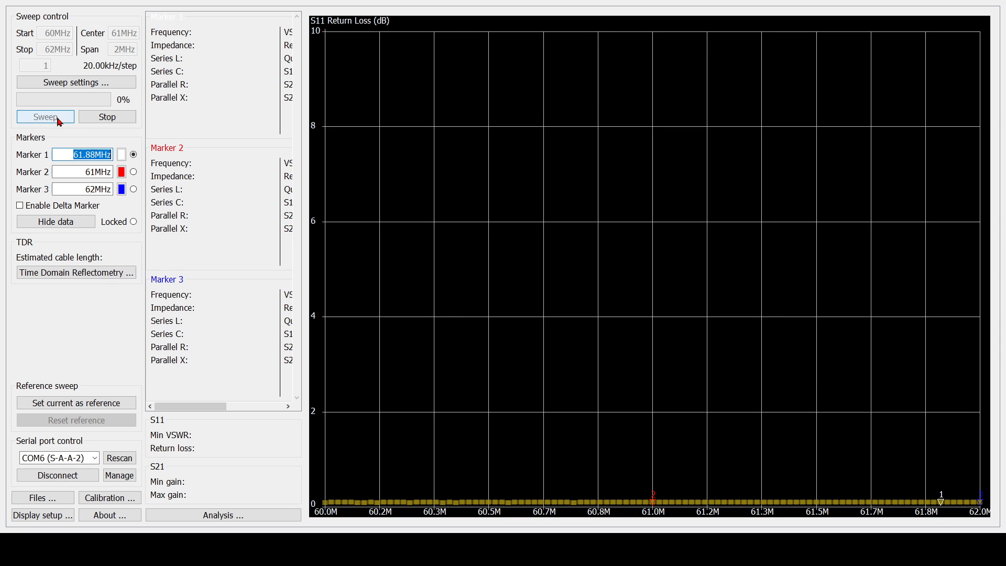
left_click(44, 116)
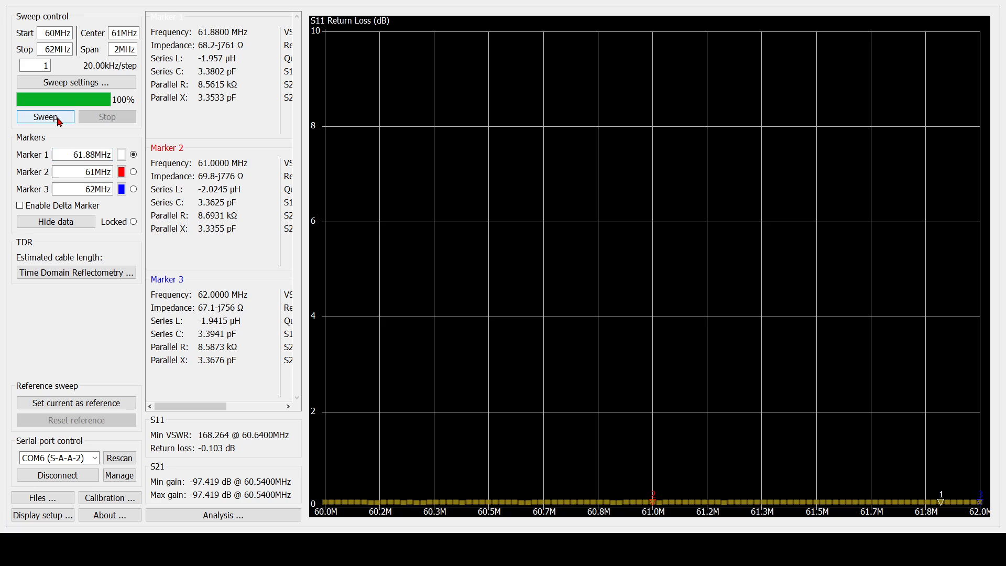
left_click(44, 116)
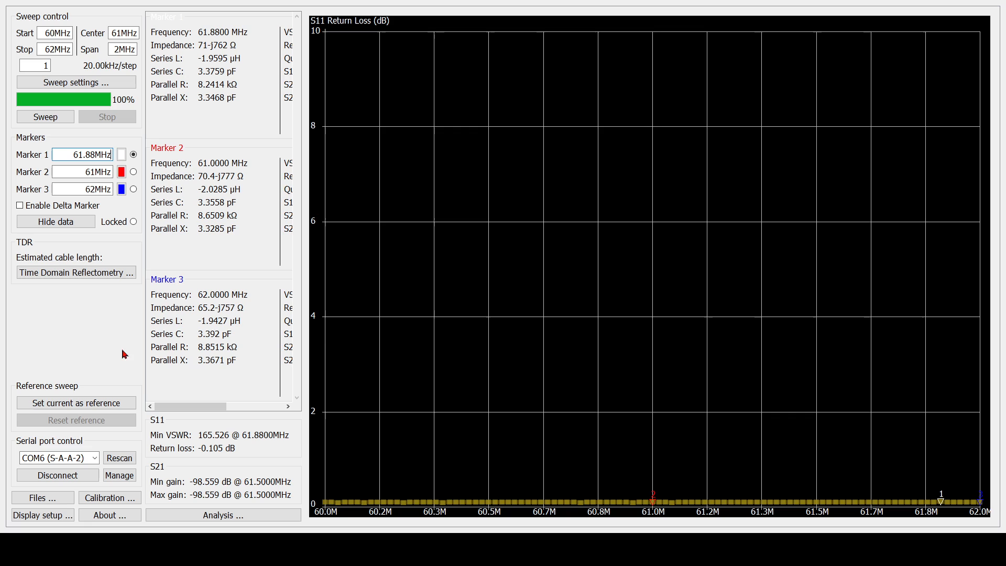
mouse_move(98, 325)
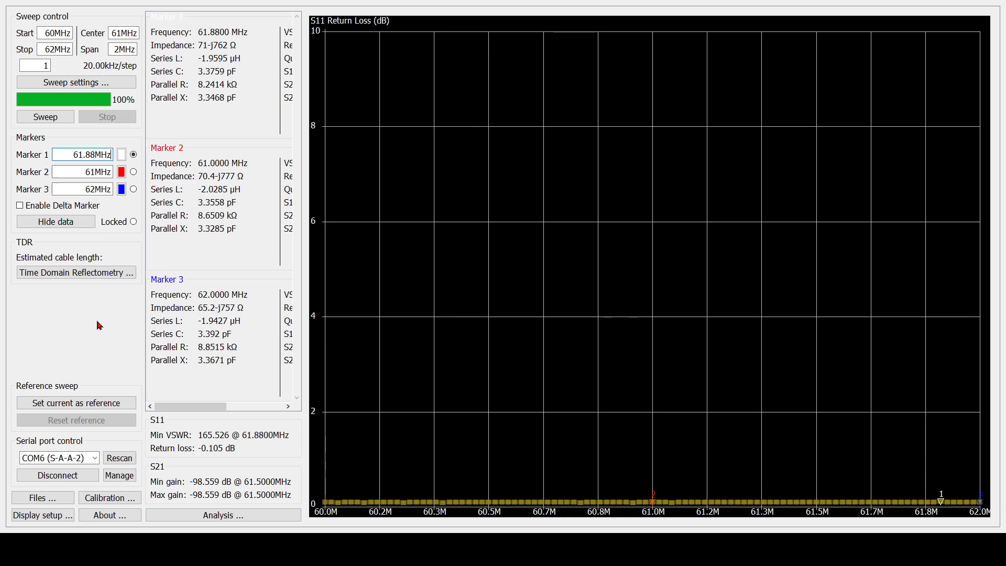
mouse_move(88, 330)
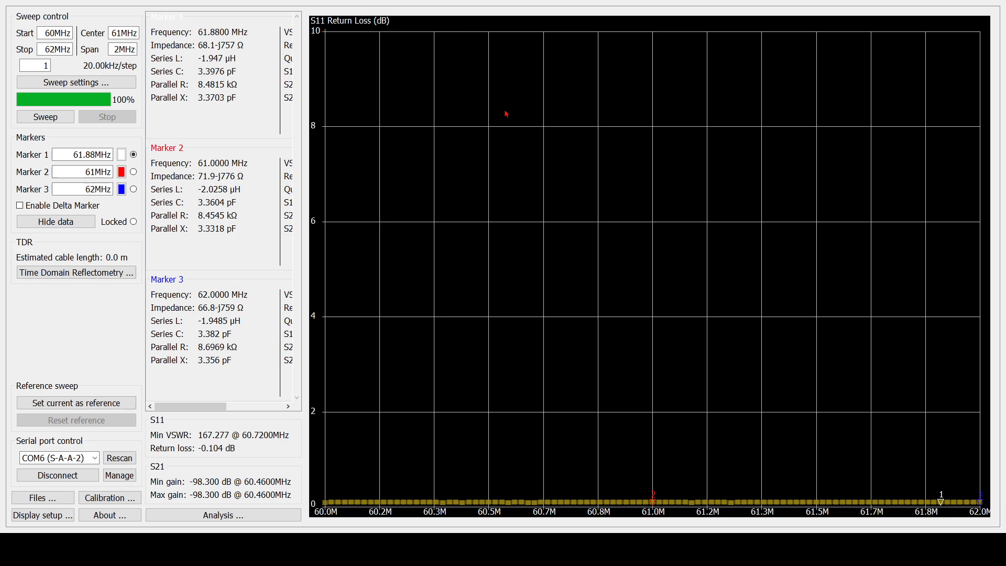
mouse_move(440, 203)
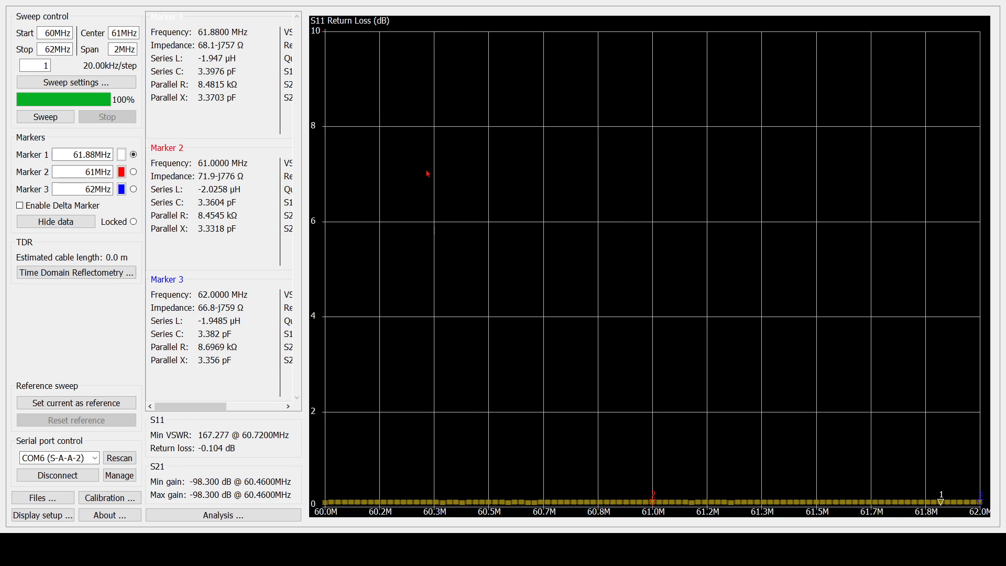
mouse_move(422, 164)
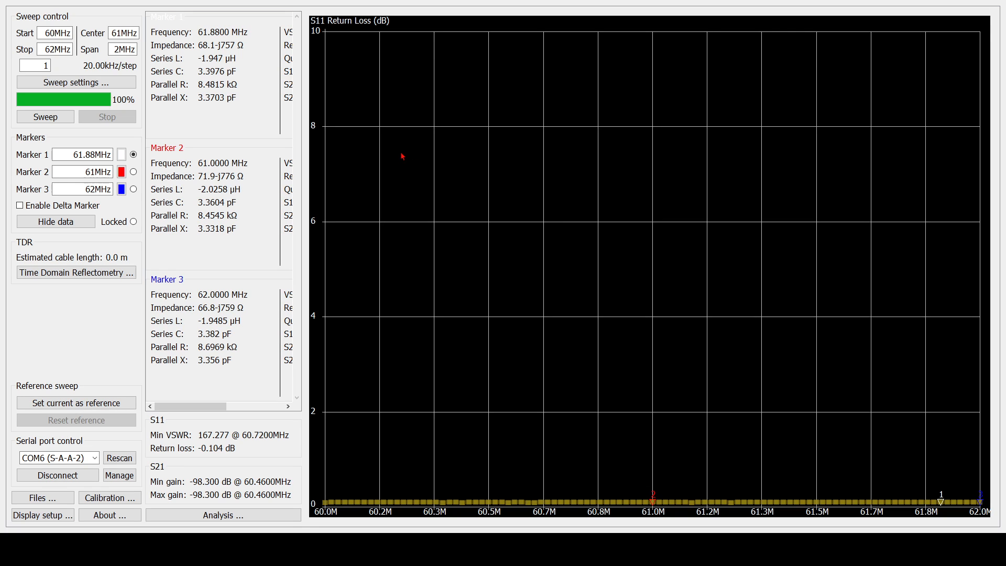
mouse_move(390, 157)
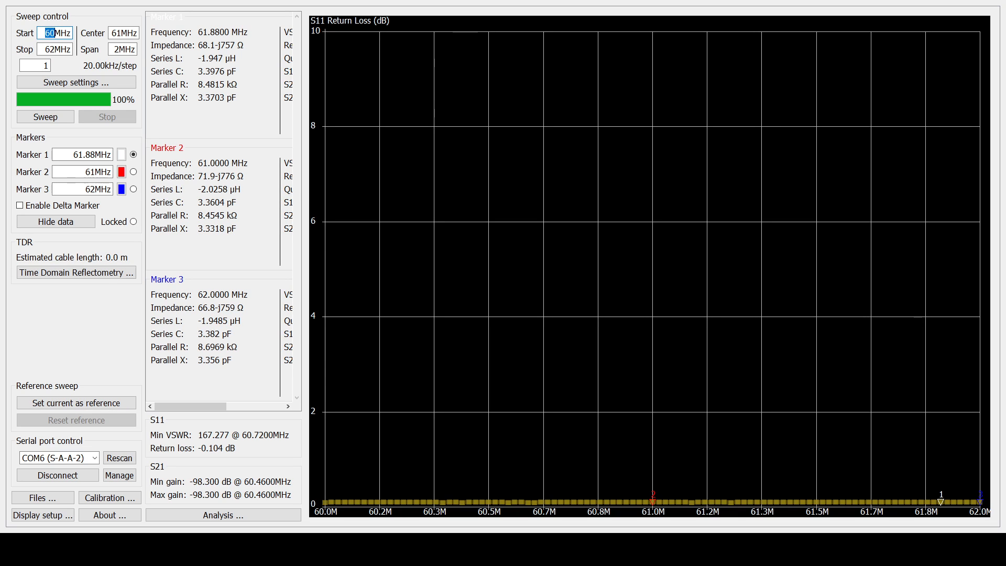
Step: Set the sweep range to 14–15 MHz for markers at 14.5, 14.94 and 15 MHz
type("14MHz")
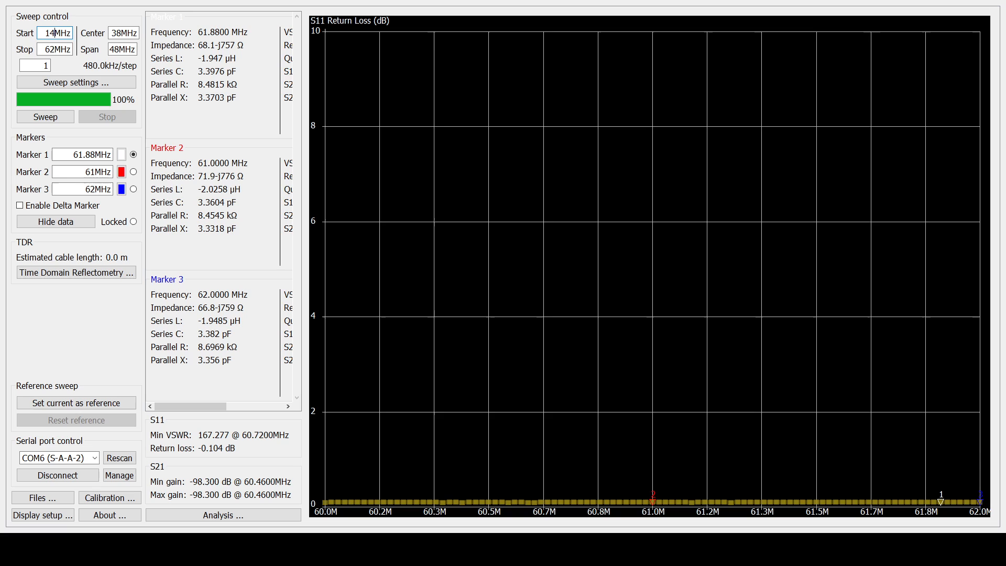
left_click(50, 34)
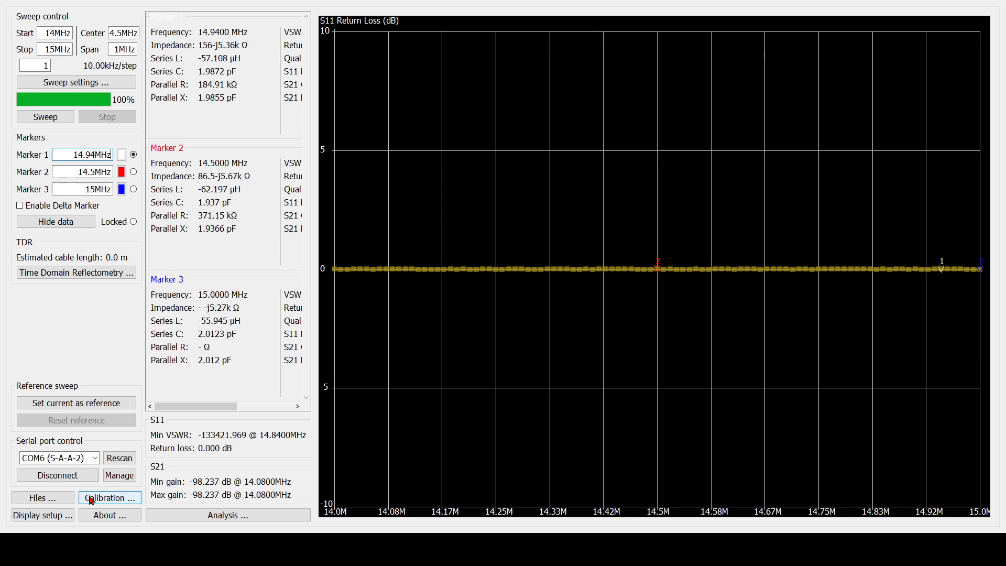
mouse_move(107, 475)
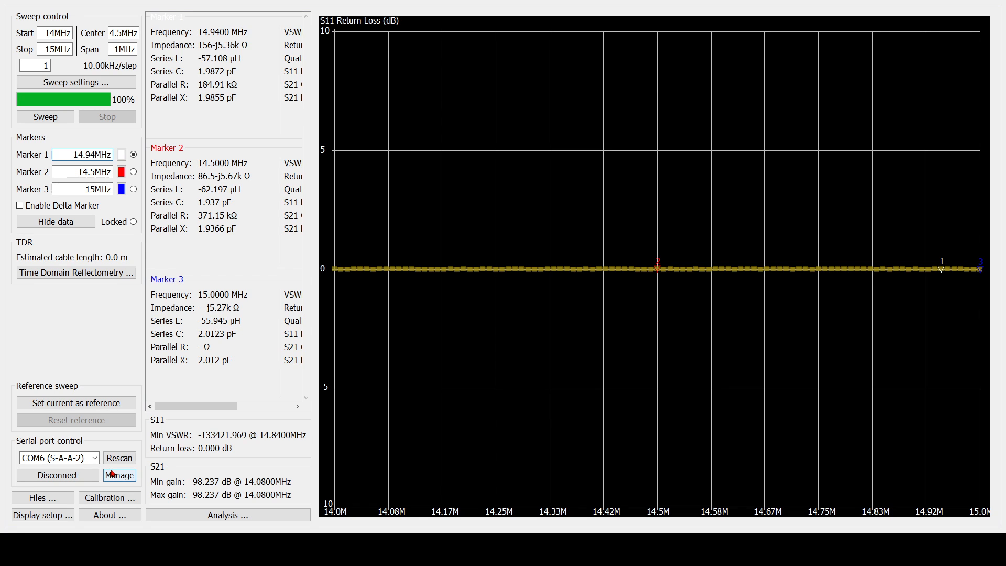
mouse_move(194, 460)
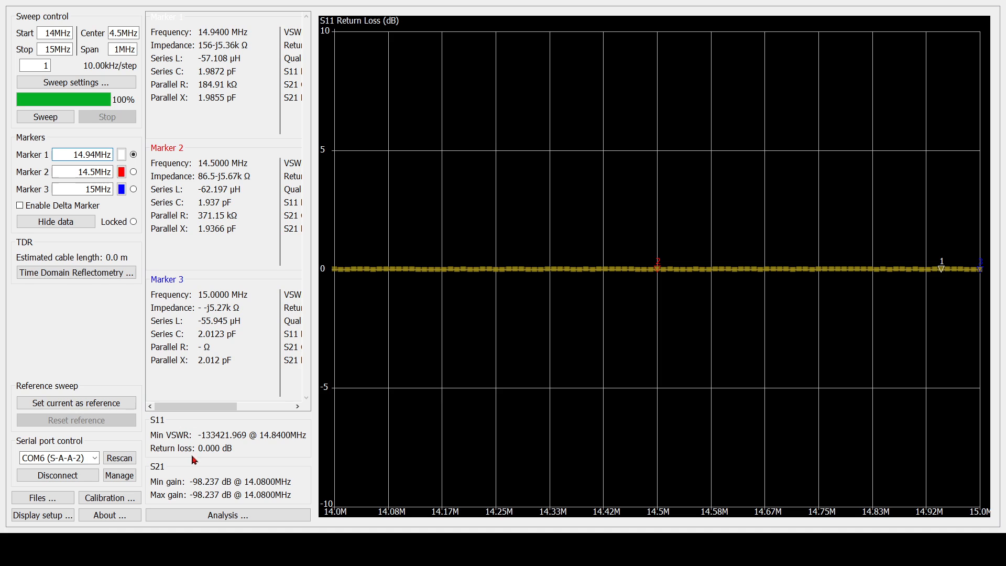
mouse_move(197, 484)
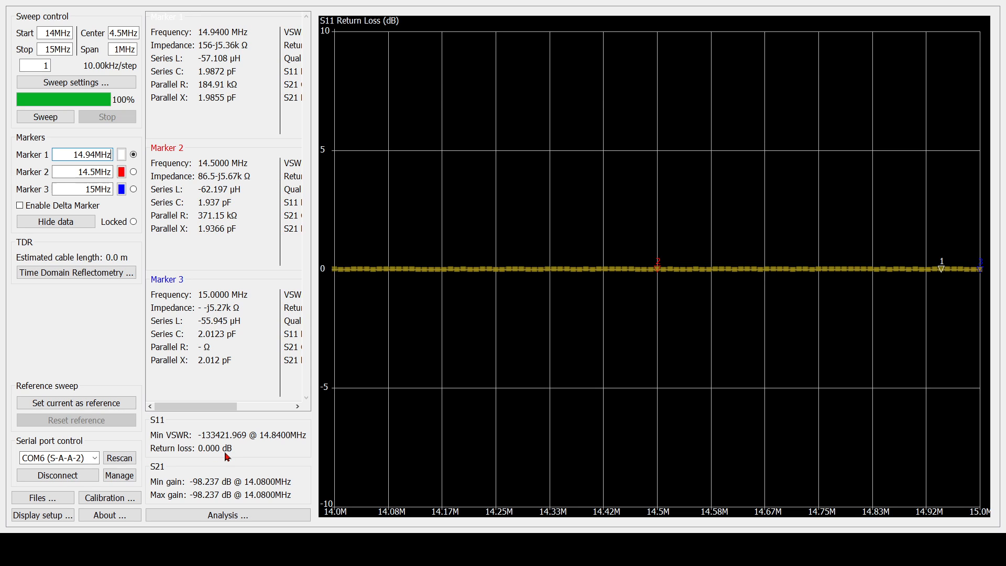
mouse_move(217, 211)
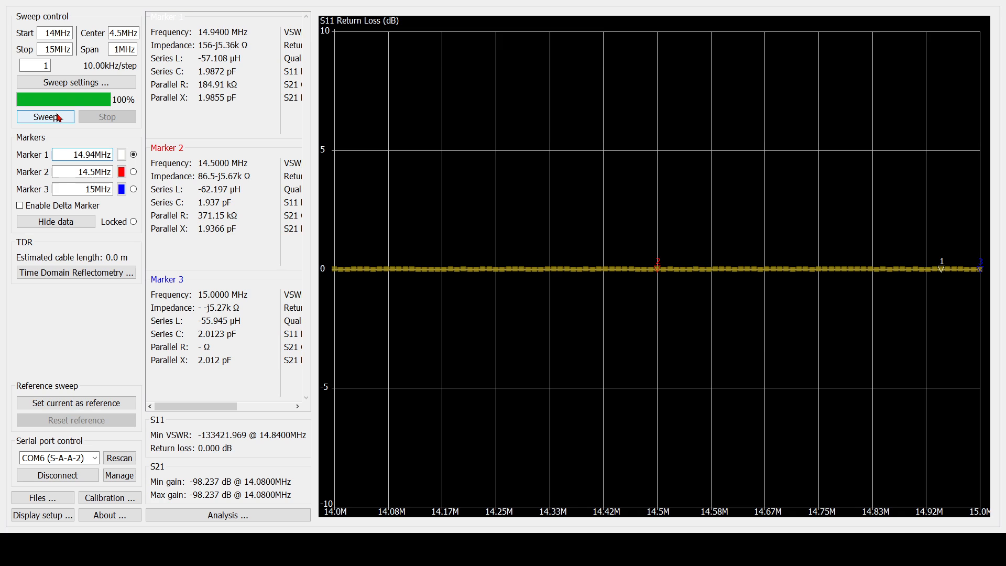
Step: Run two more 14–15 MHz sweeps giving minimum VSWR 307.581 at 14.76 MHz and -0.056 dB
left_click(44, 116)
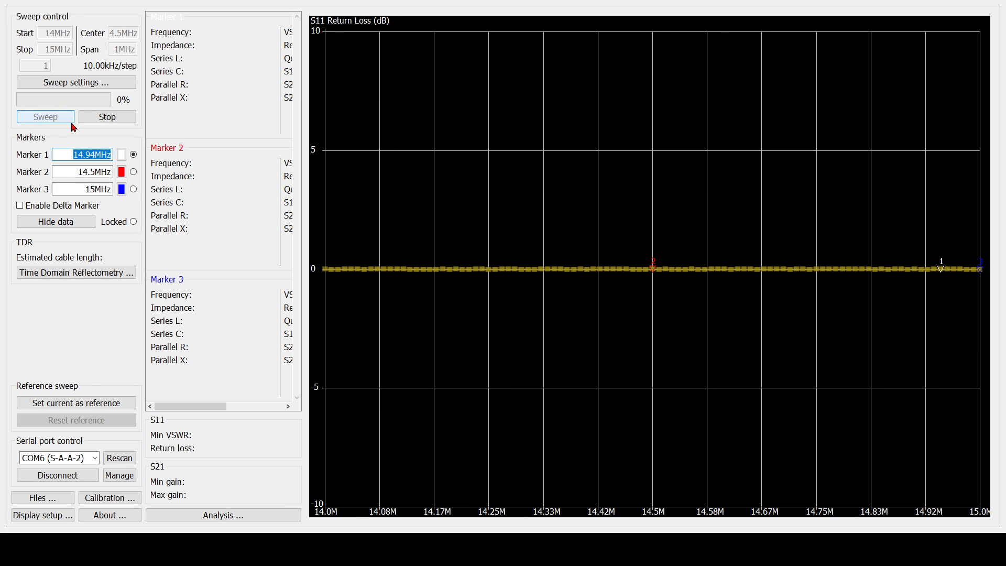
left_click(44, 116)
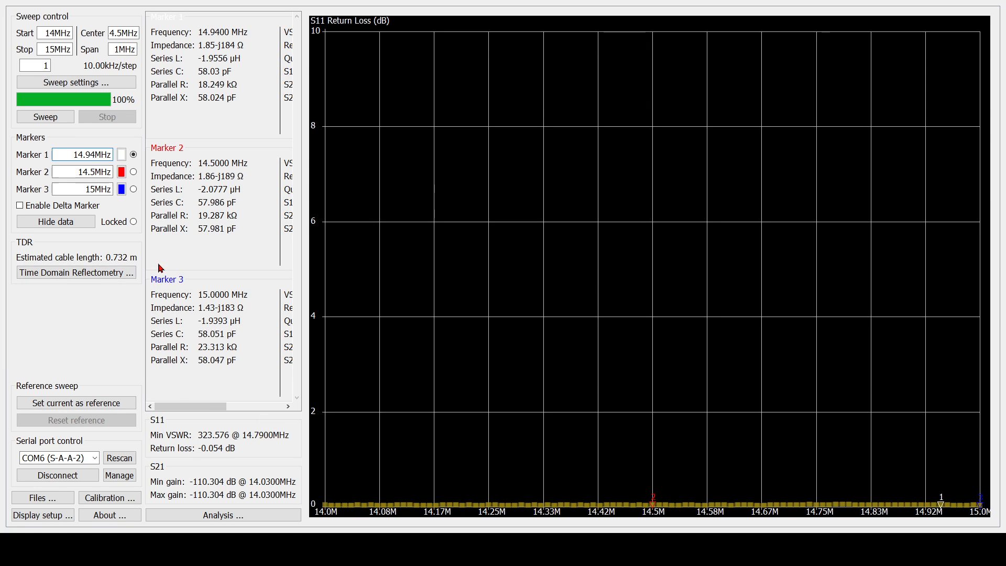
left_click(44, 116)
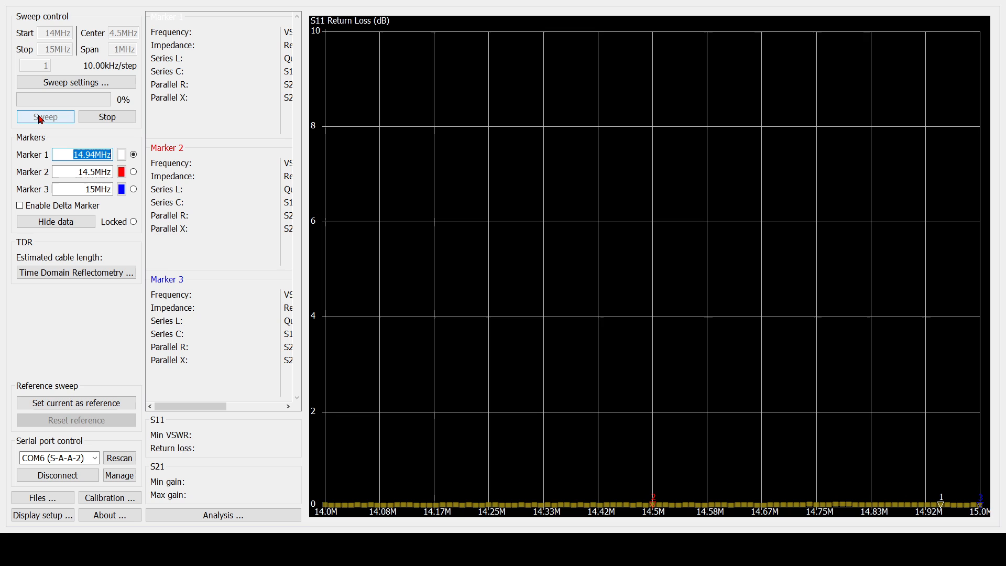
left_click(44, 116)
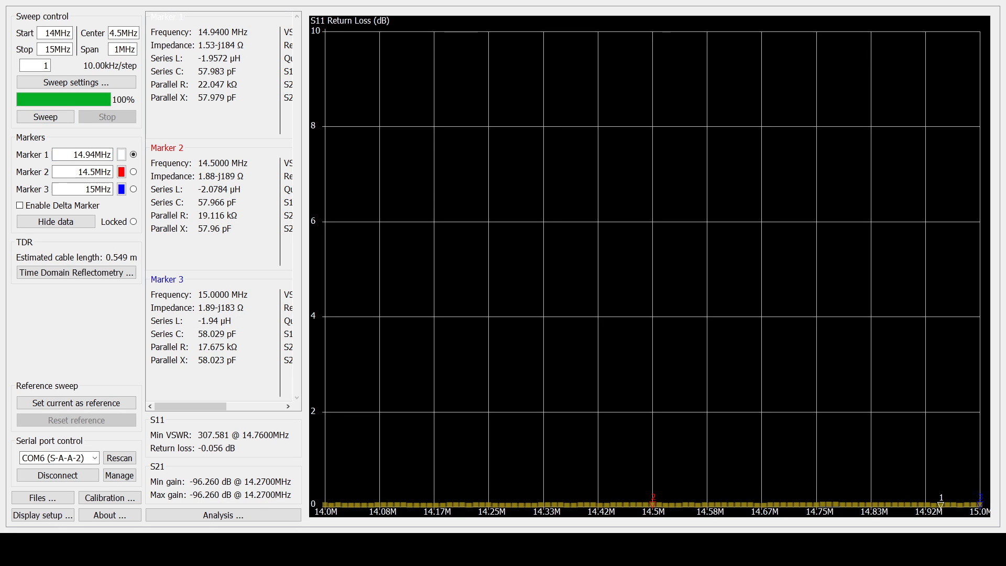
mouse_move(400, 95)
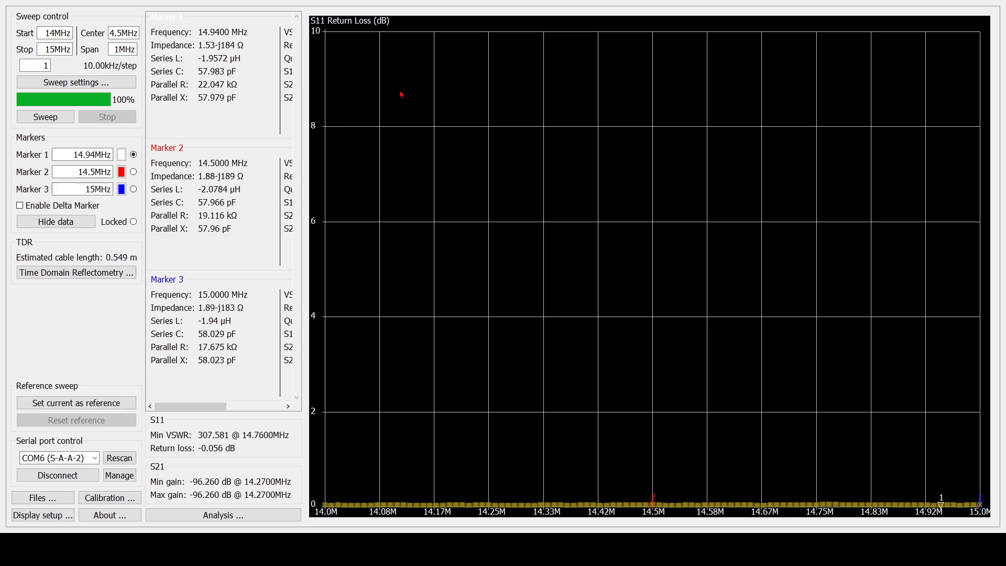
mouse_move(369, 153)
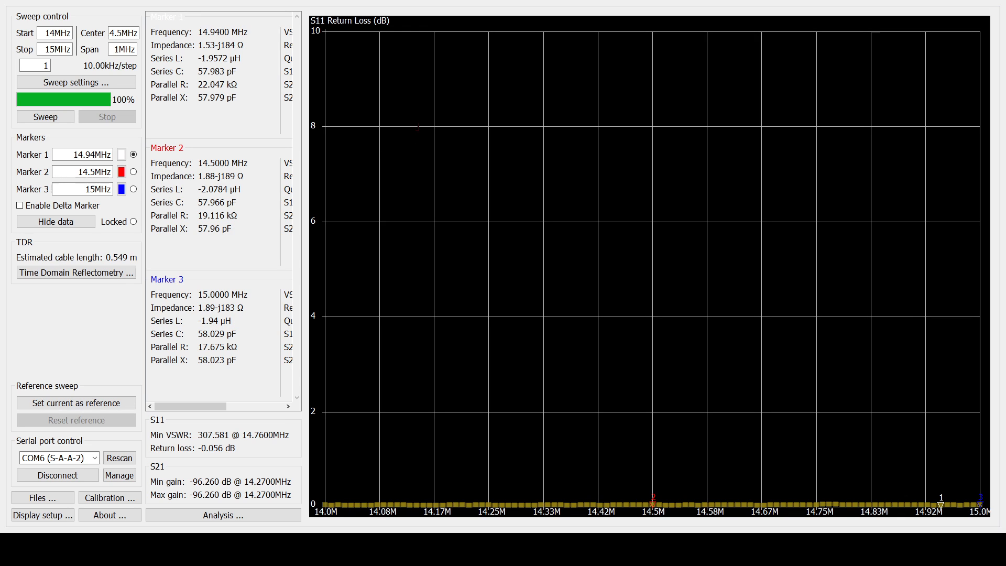
mouse_move(415, 121)
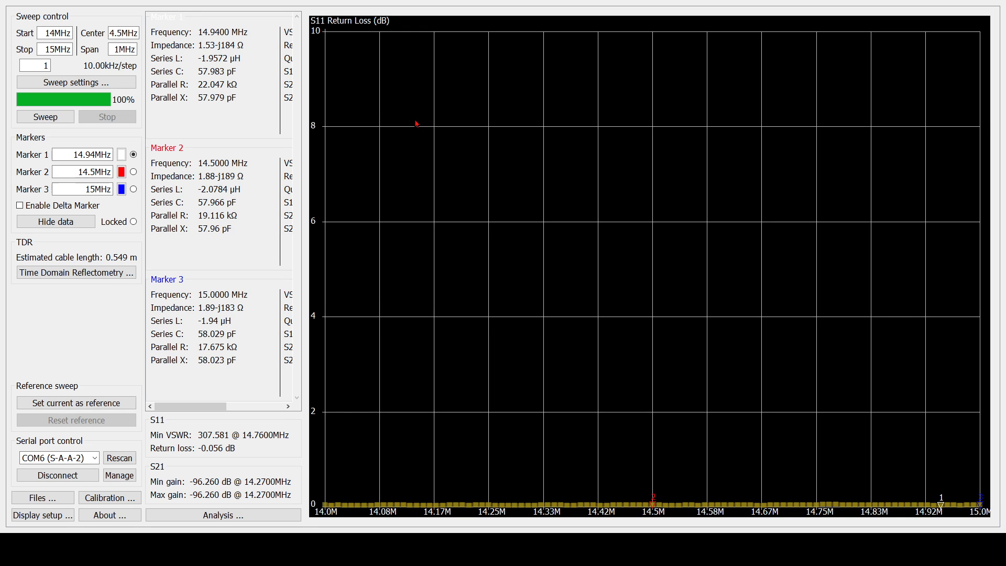
mouse_move(436, 127)
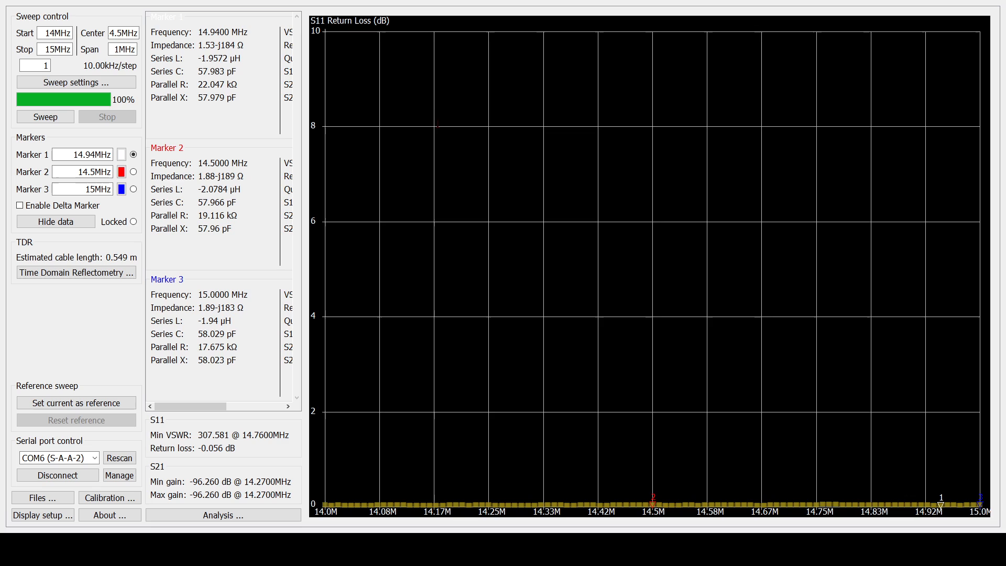
mouse_move(391, 115)
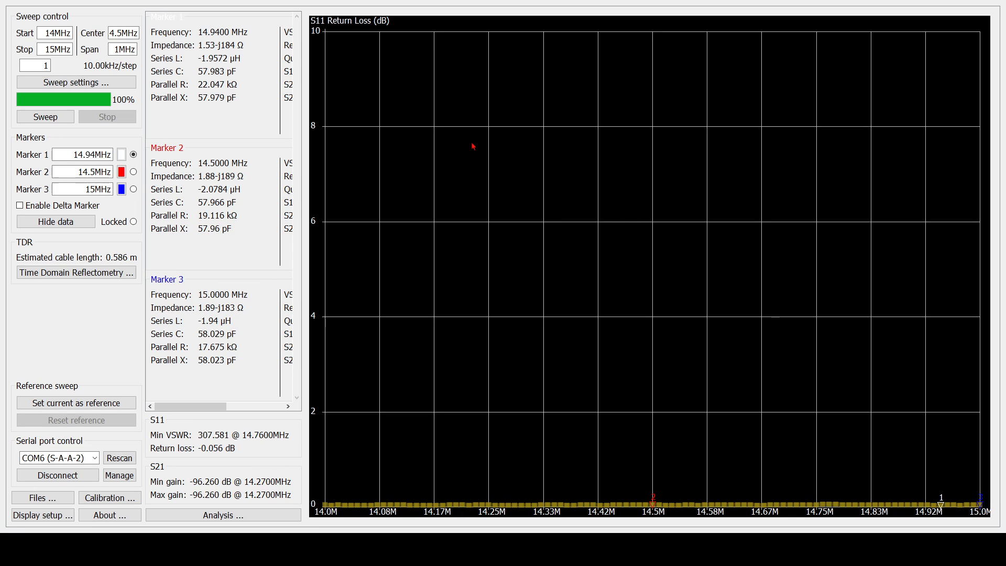
mouse_move(472, 151)
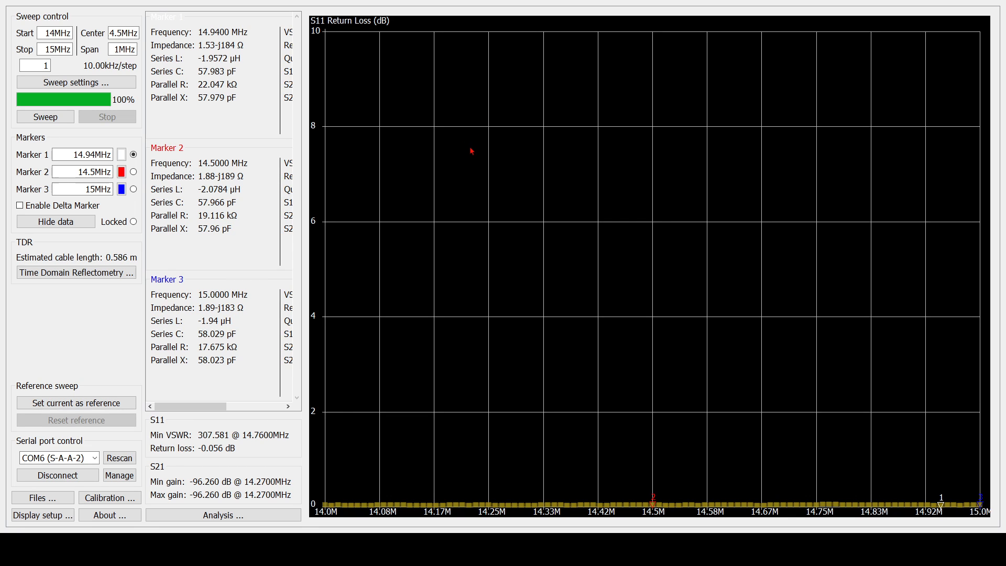
mouse_move(388, 113)
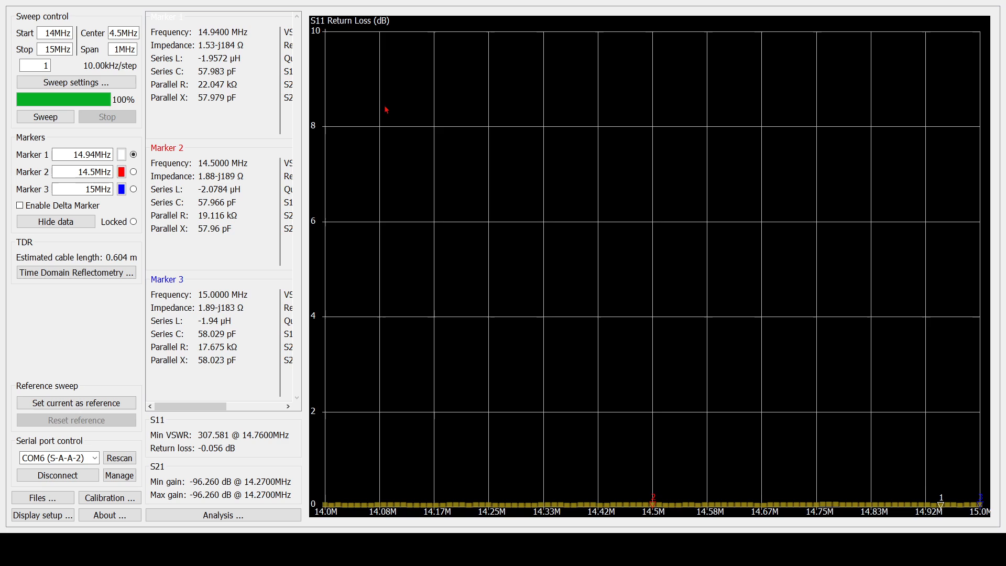
mouse_move(405, 134)
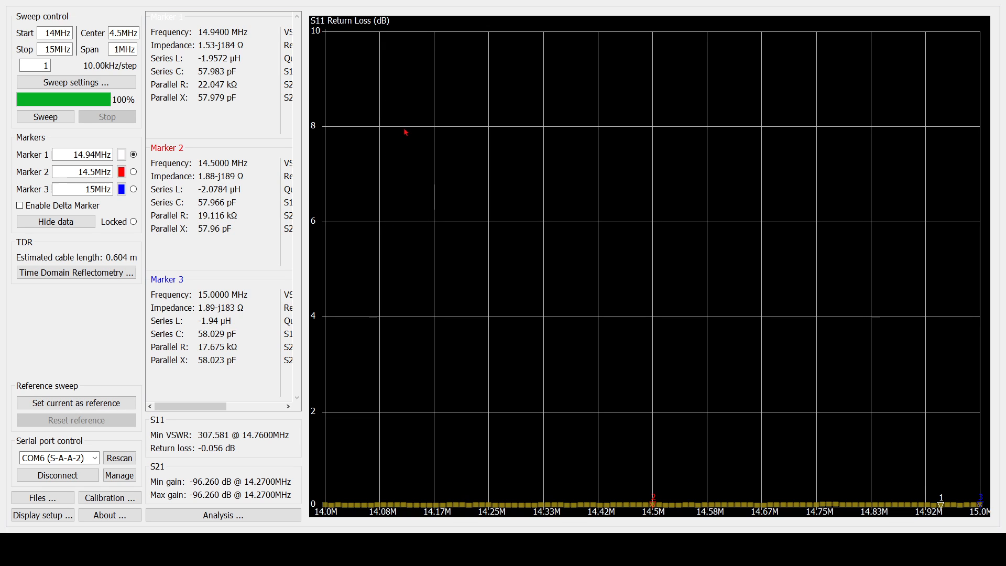
mouse_move(332, 144)
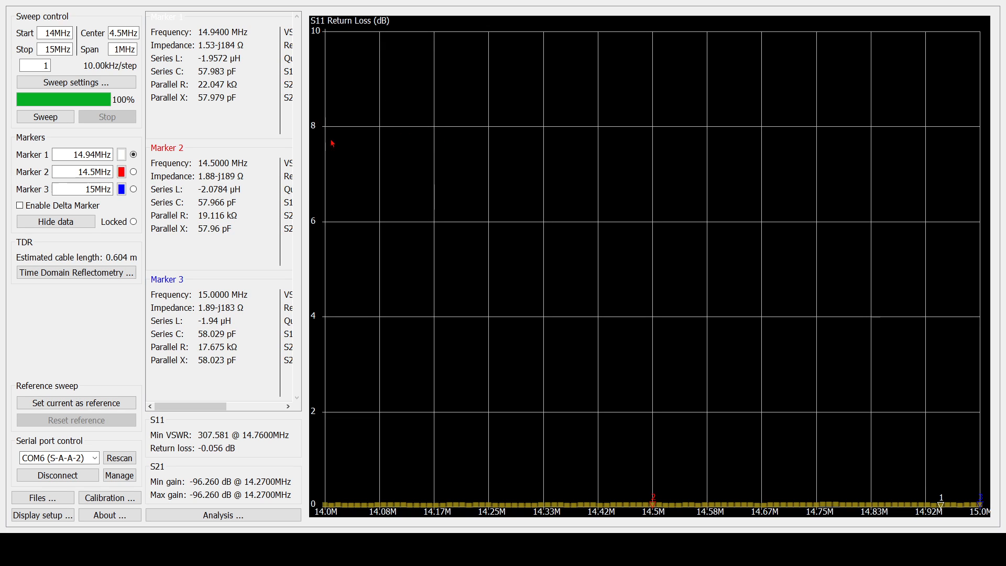
mouse_move(401, 143)
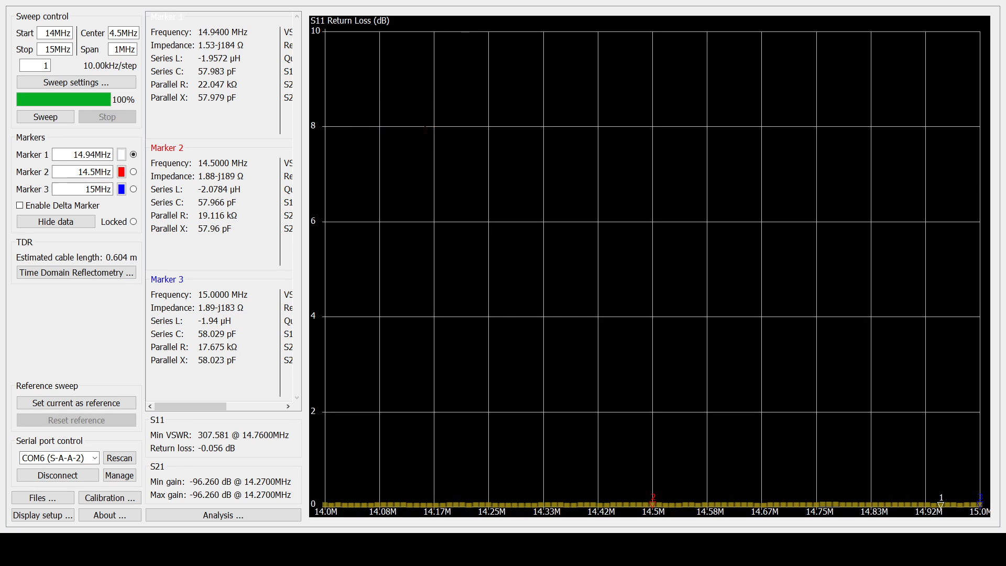
mouse_move(503, 92)
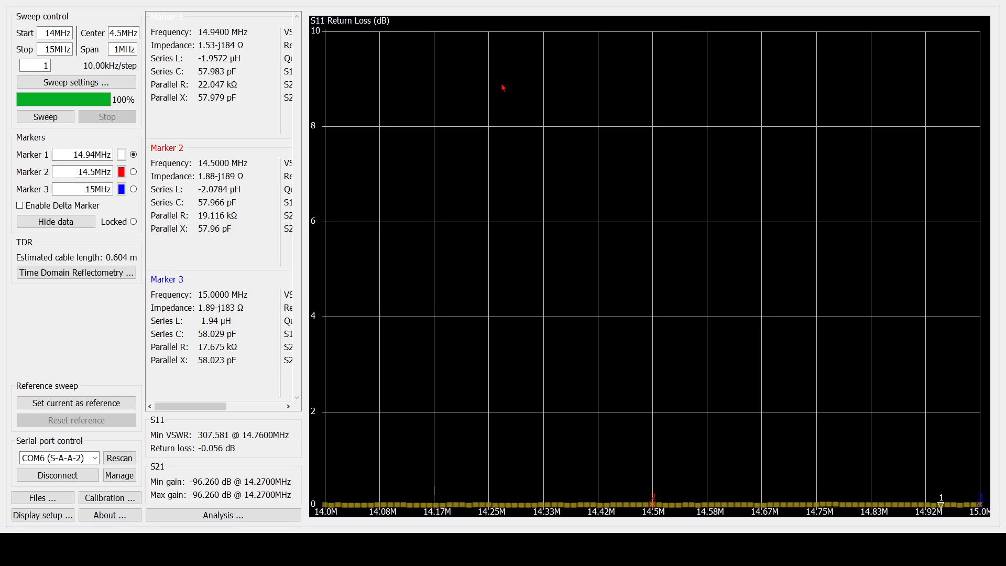
mouse_move(501, 82)
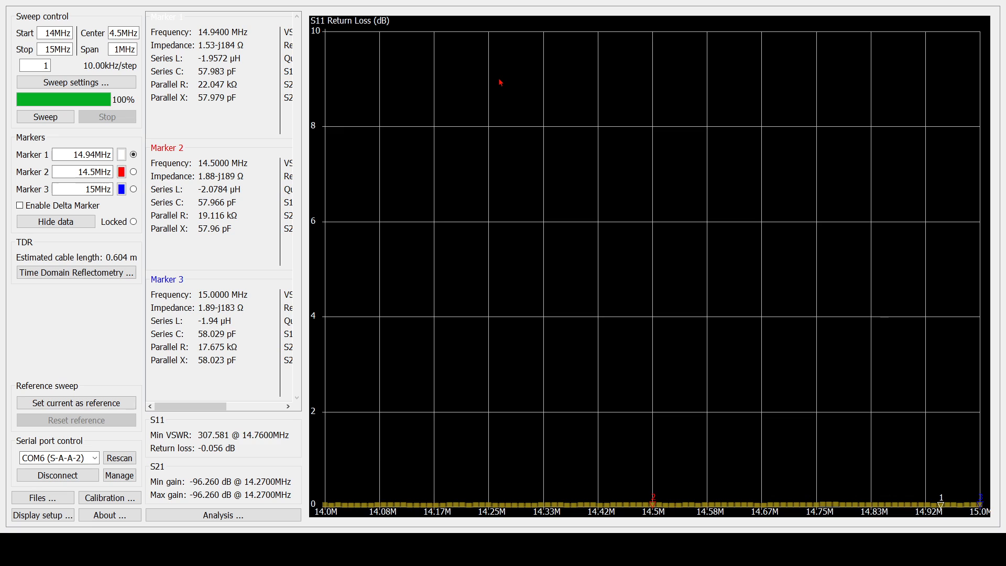
mouse_move(461, 78)
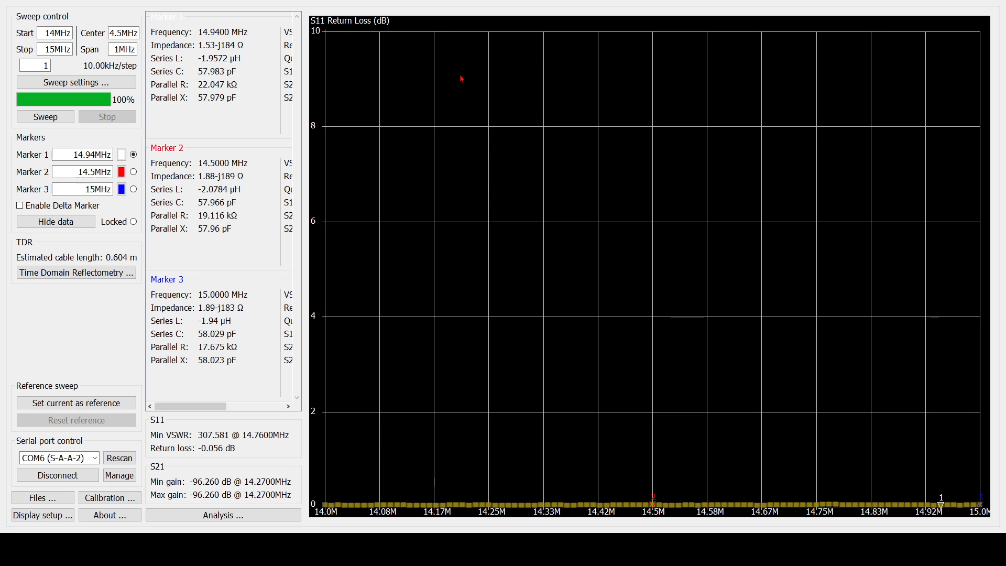
mouse_move(410, 56)
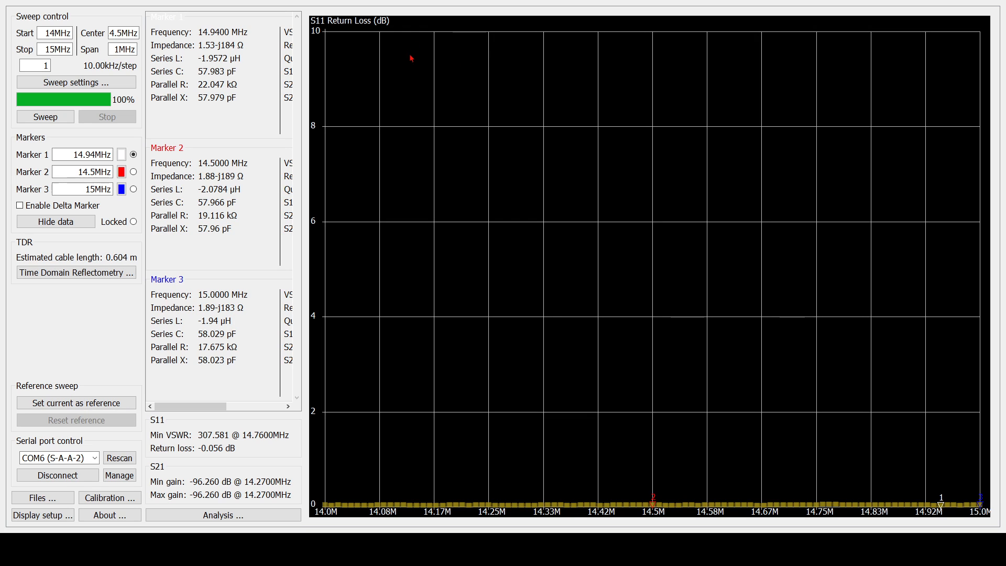
mouse_move(436, 153)
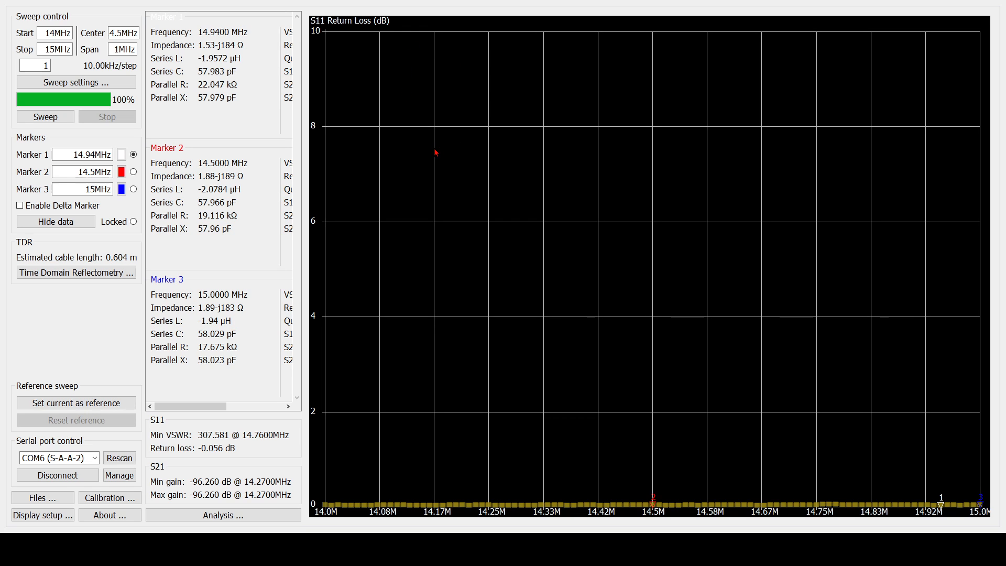
mouse_move(426, 174)
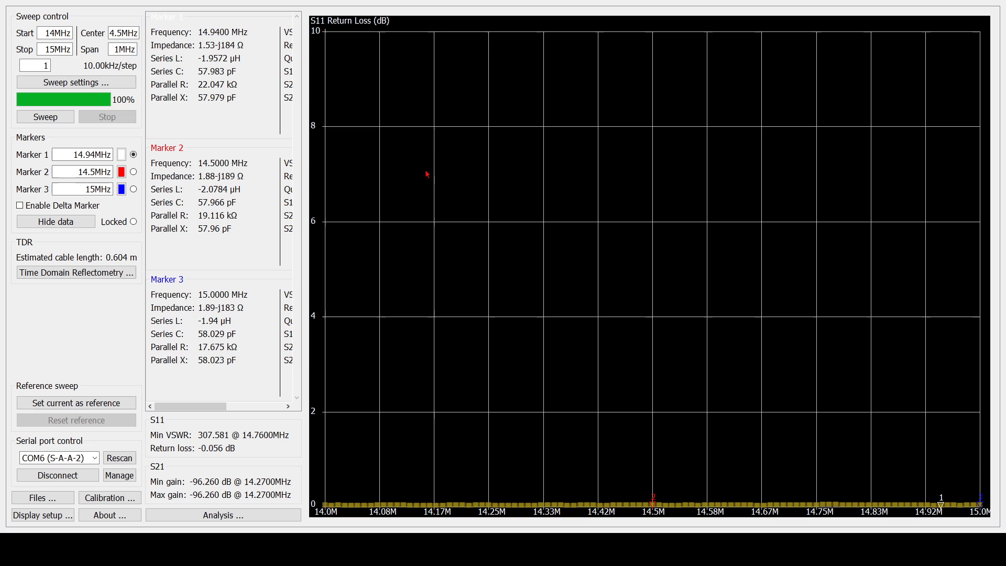
mouse_move(418, 103)
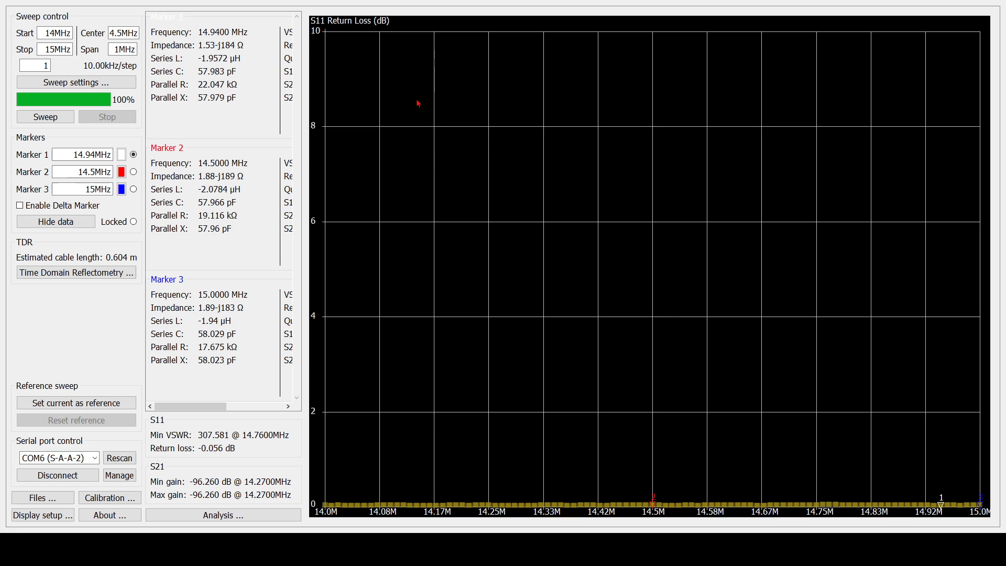
mouse_move(413, 103)
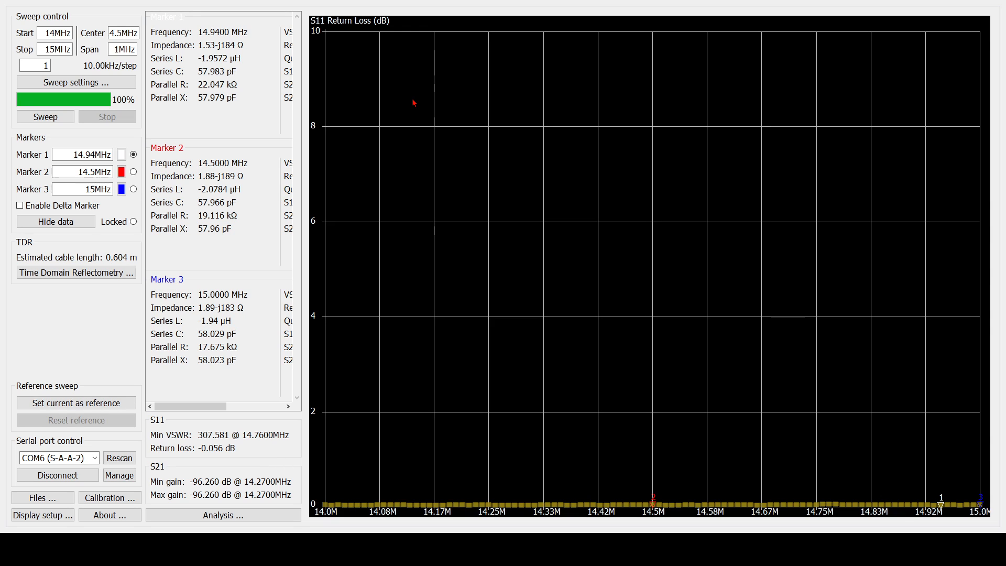
mouse_move(404, 109)
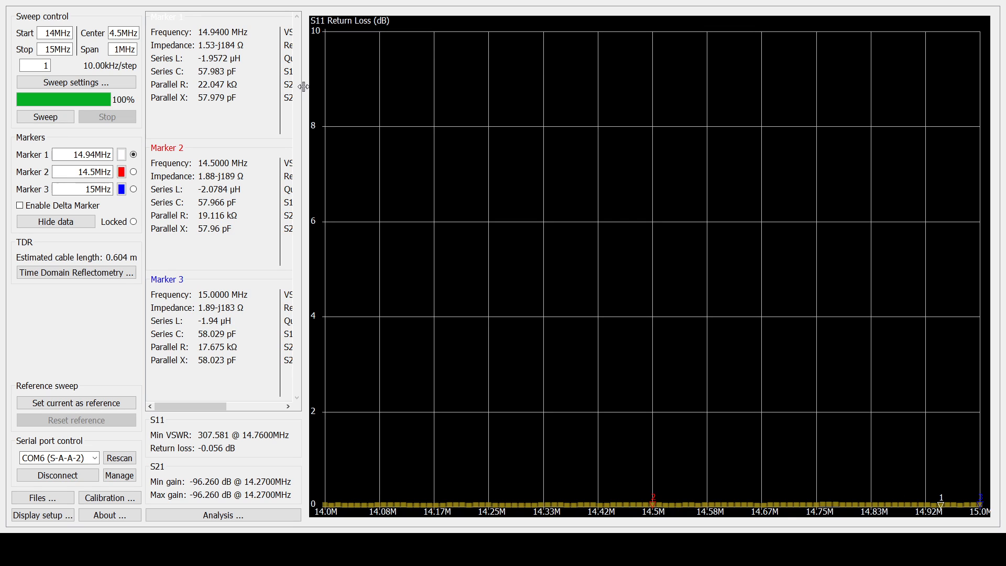
mouse_move(333, 90)
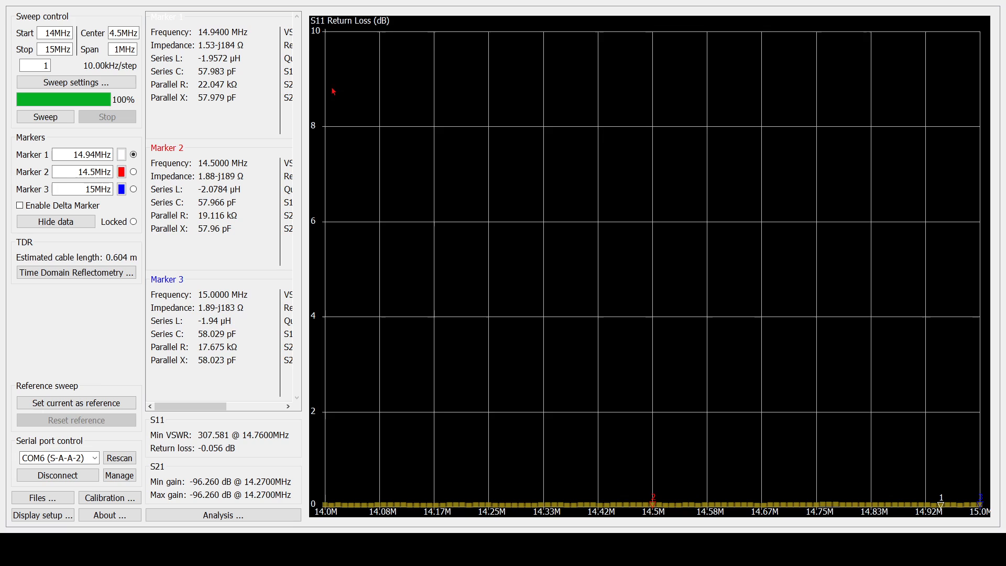